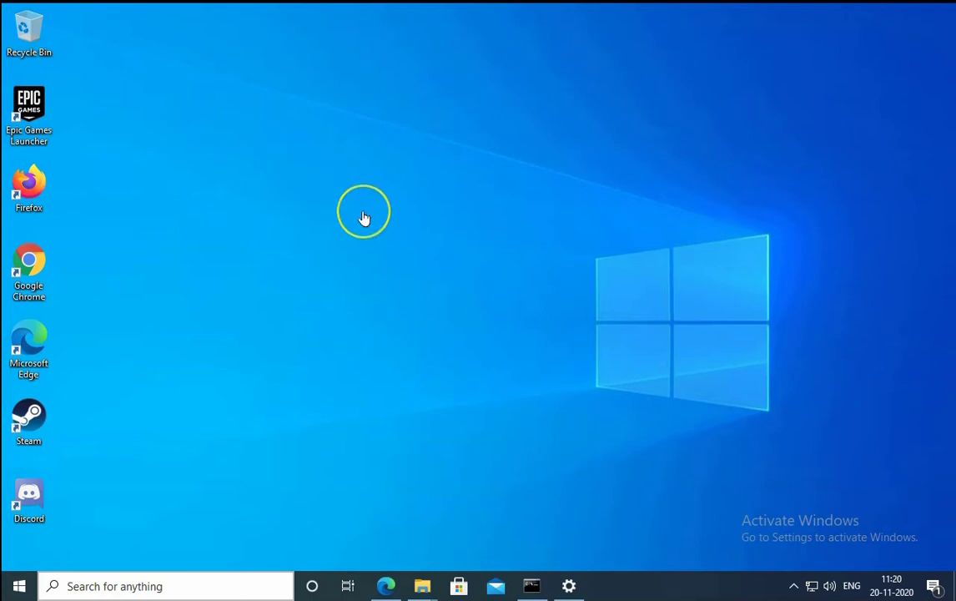
pyautogui.moveTo(364, 217)
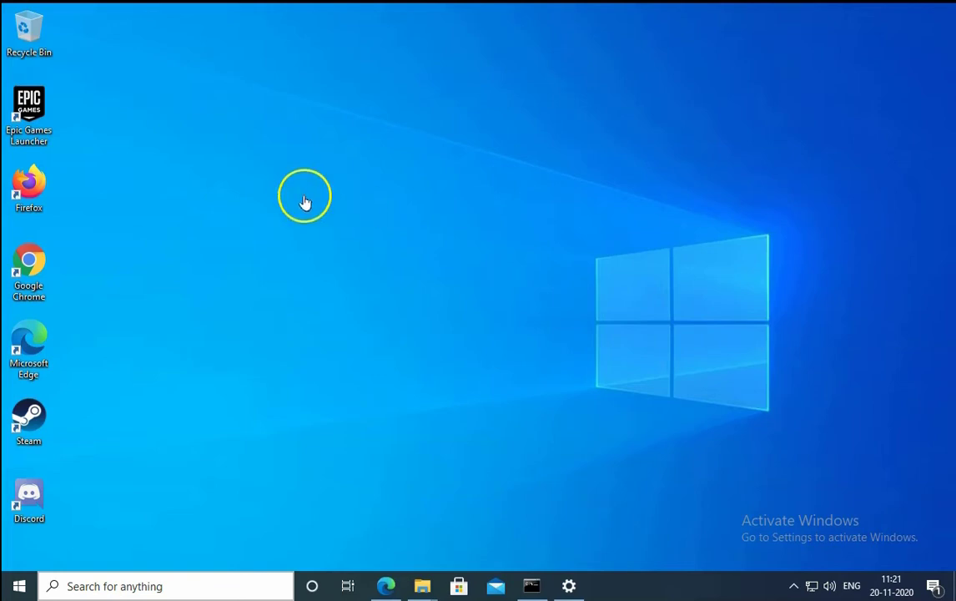
pyautogui.moveTo(300, 200)
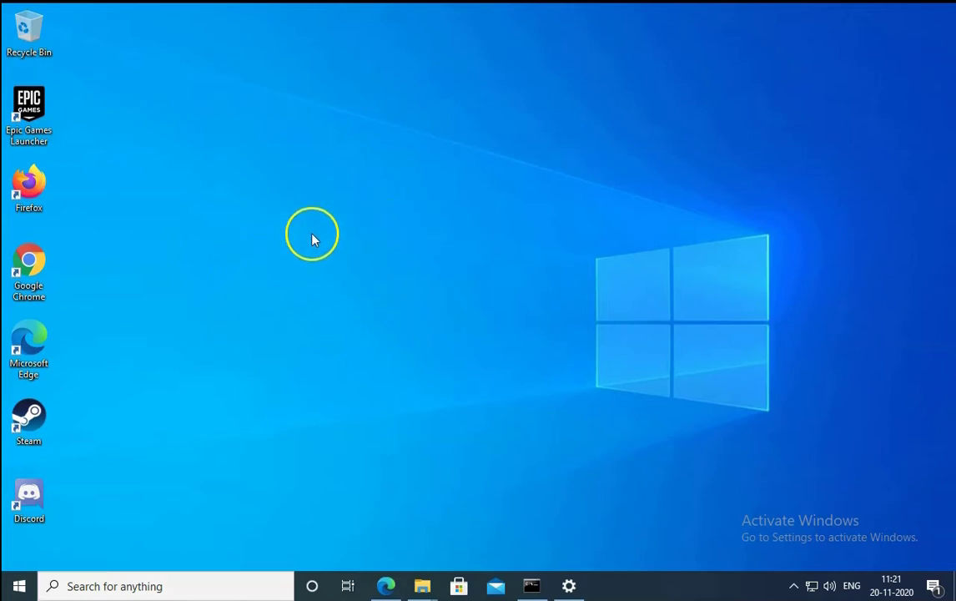
pyautogui.moveTo(325, 230)
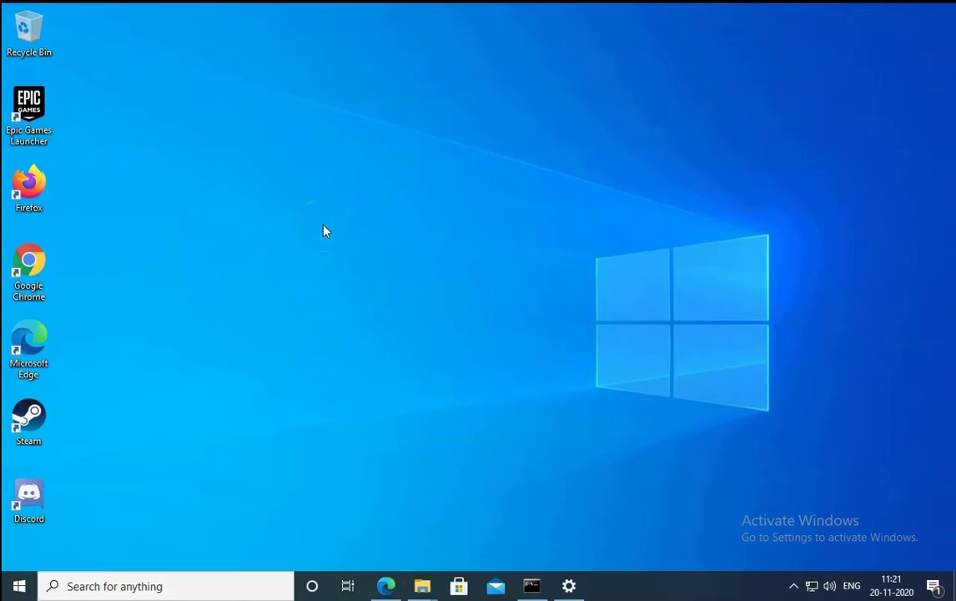
pyautogui.moveTo(18, 586)
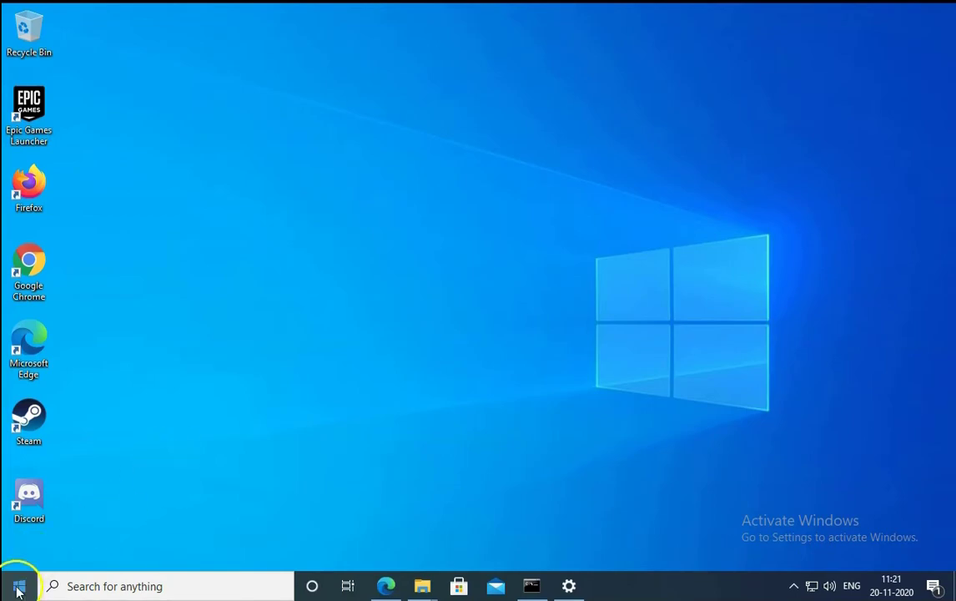
# Reach Update & Security in Windows Settings from the Start button's system tools menu
pyautogui.rightClick(19, 585)
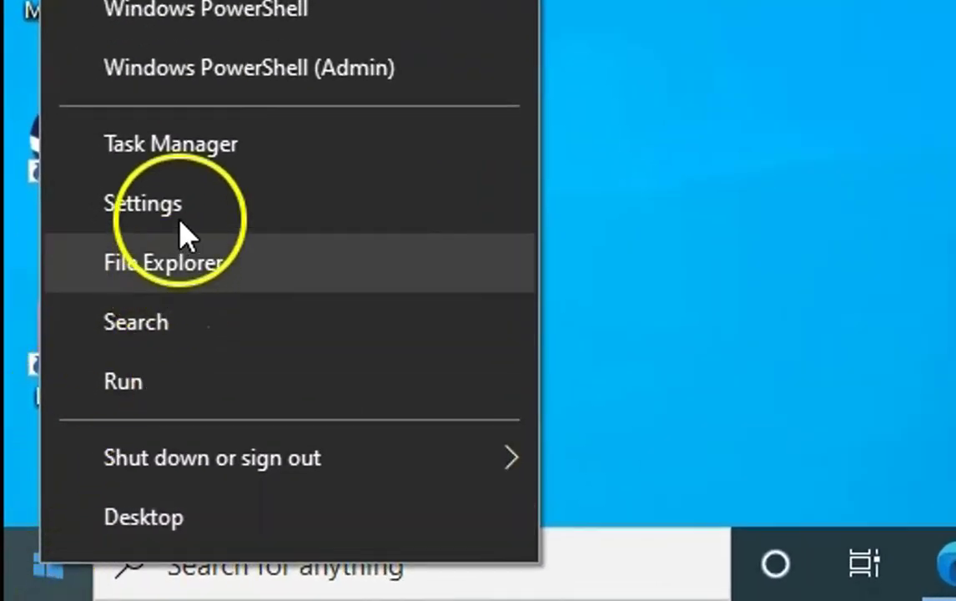
pyautogui.click(143, 202)
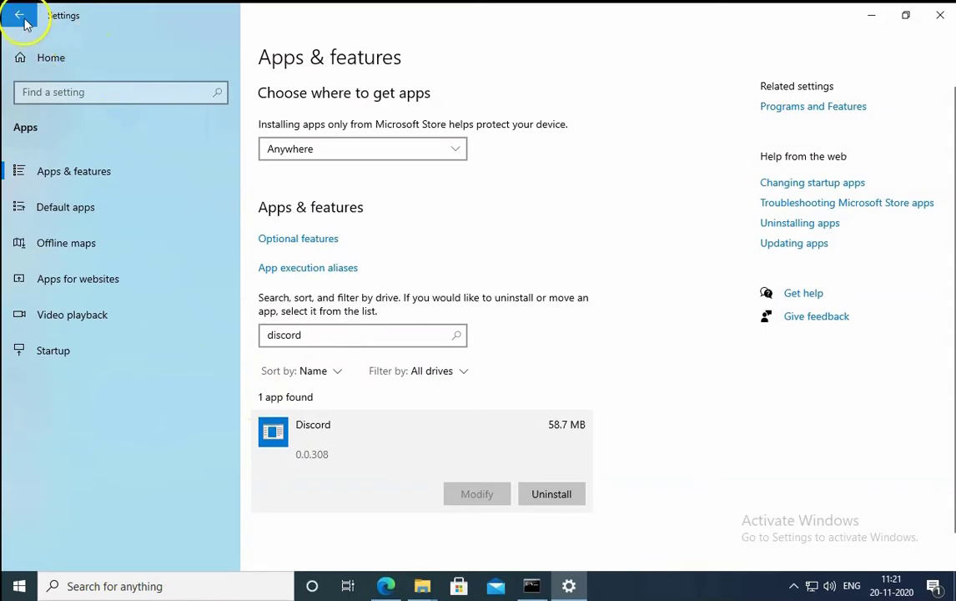
pyautogui.click(20, 15)
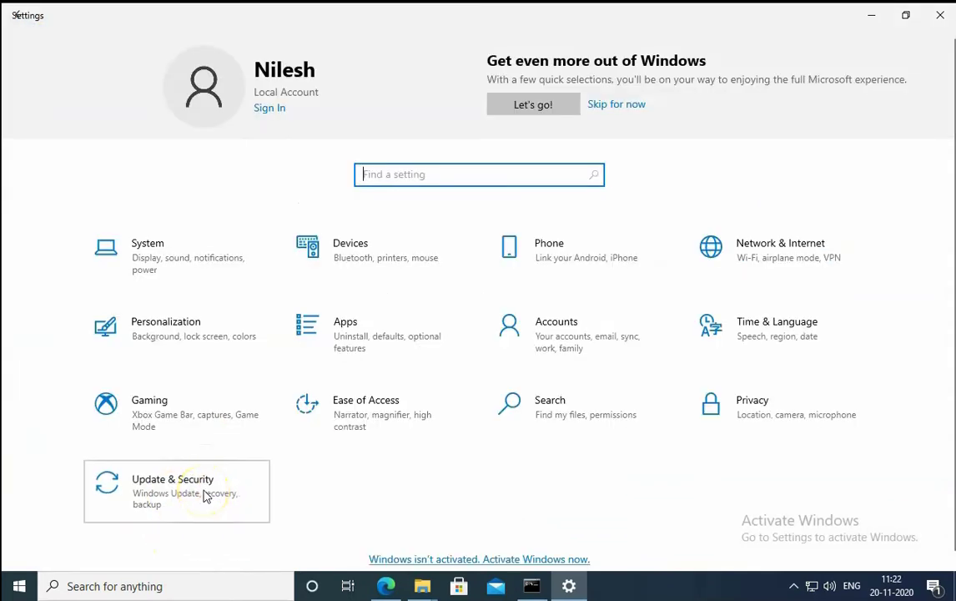
pyautogui.click(172, 490)
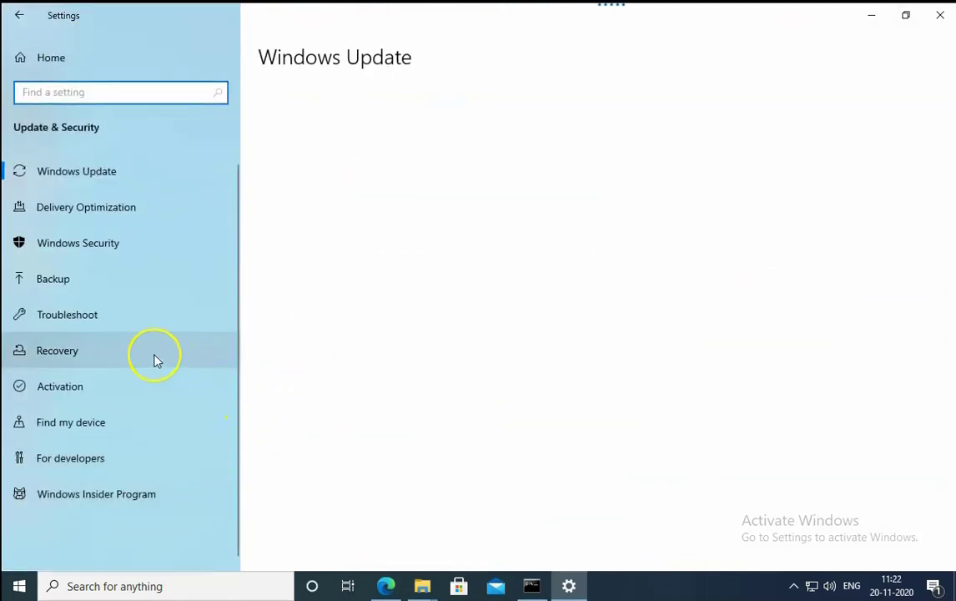
pyautogui.moveTo(83, 324)
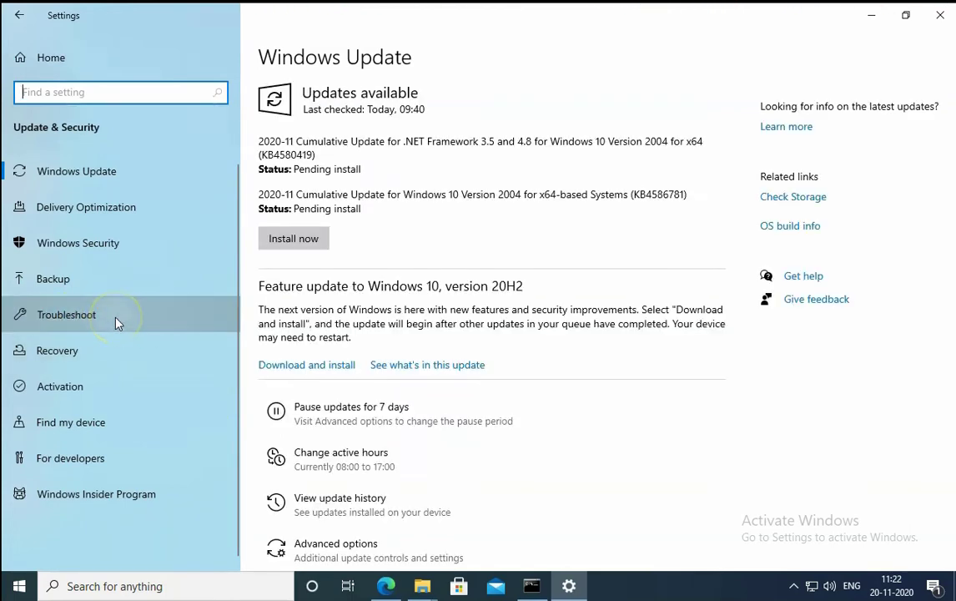
# Go to Troubleshoot > Additional troubleshooters and expand the Windows Update entry
pyautogui.click(67, 314)
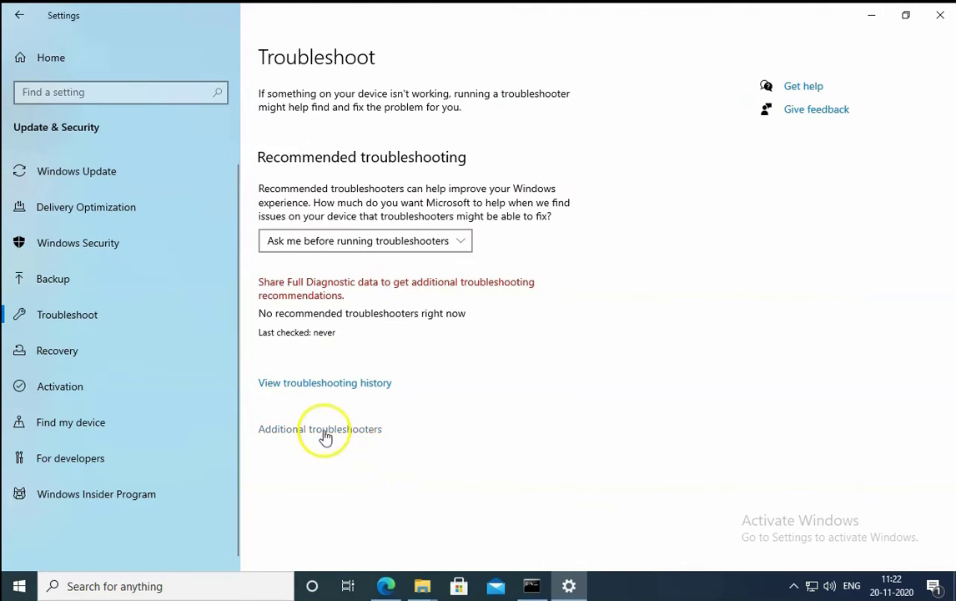
pyautogui.moveTo(373, 437)
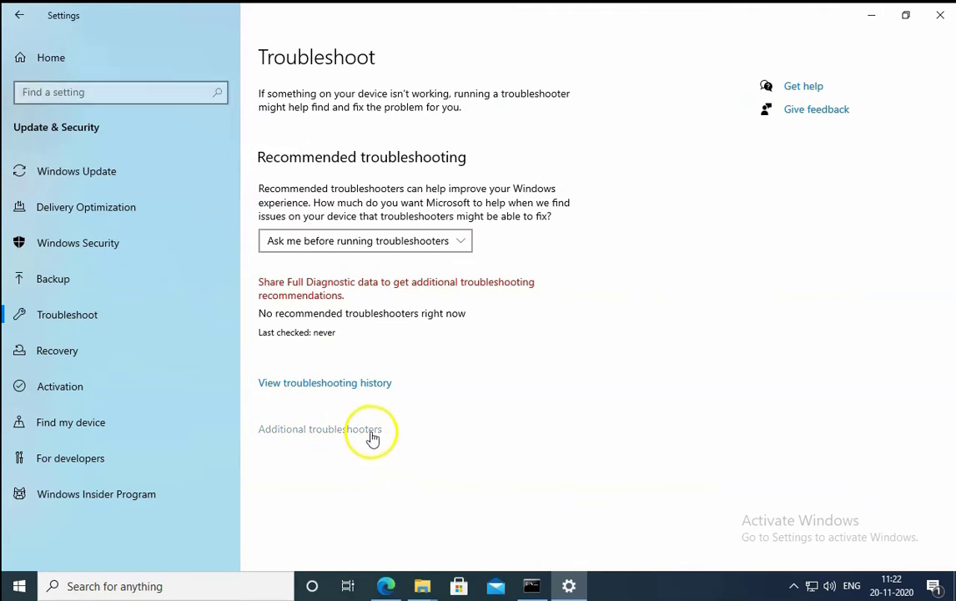
pyautogui.click(320, 429)
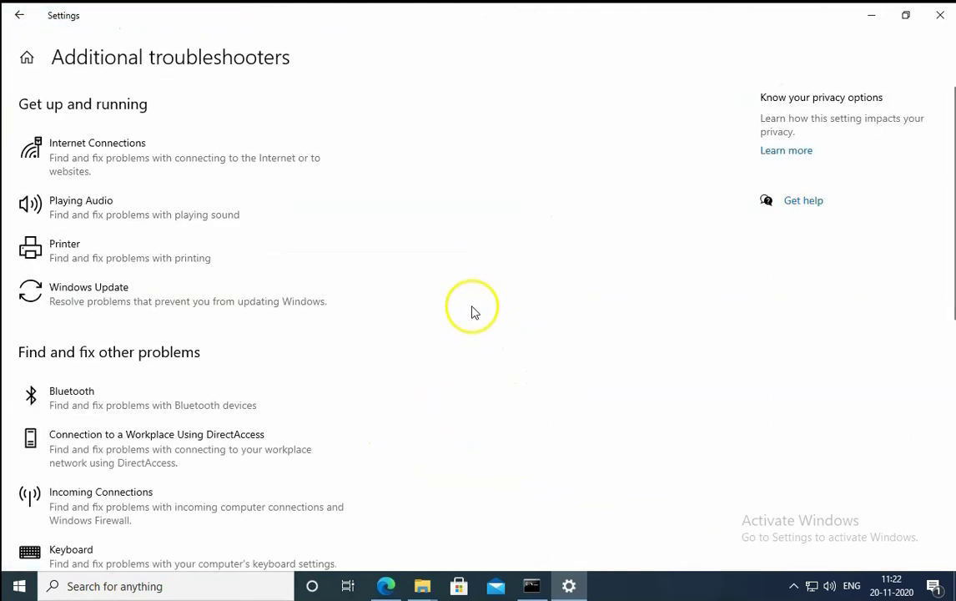
pyautogui.click(166, 294)
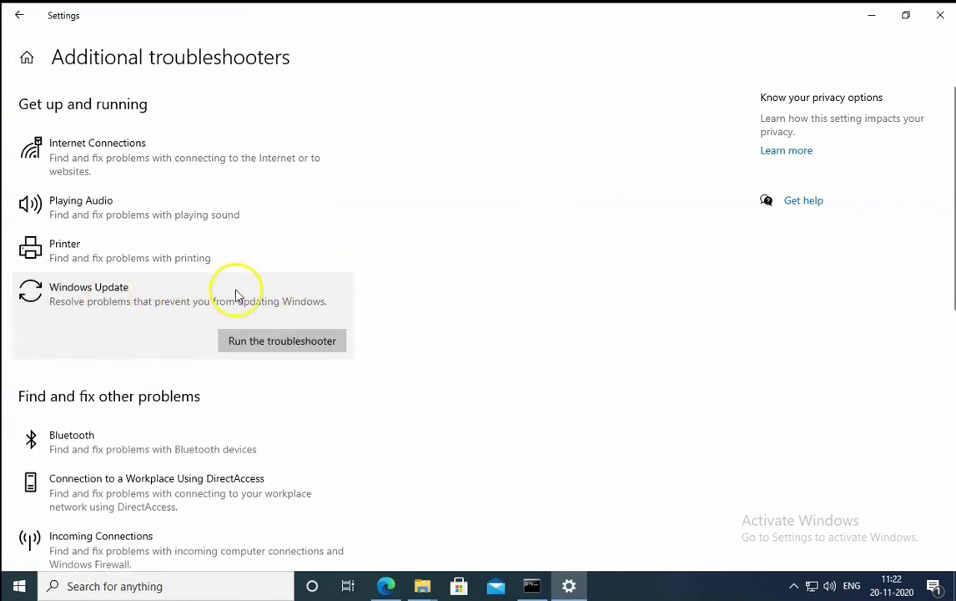
pyautogui.moveTo(359, 302)
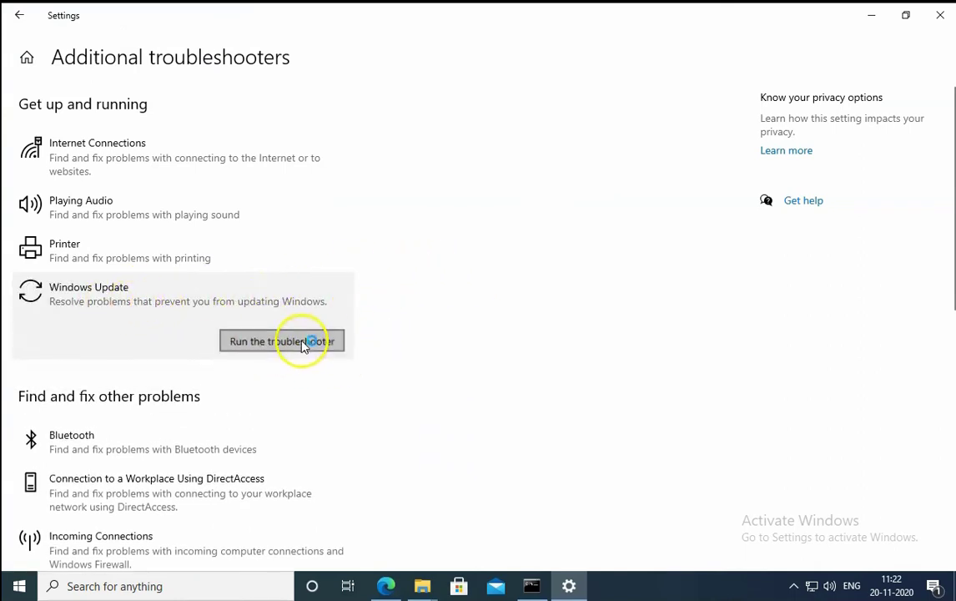
# Run the Windows Update troubleshooter and close it after it couldn't identify the problem
pyautogui.click(281, 340)
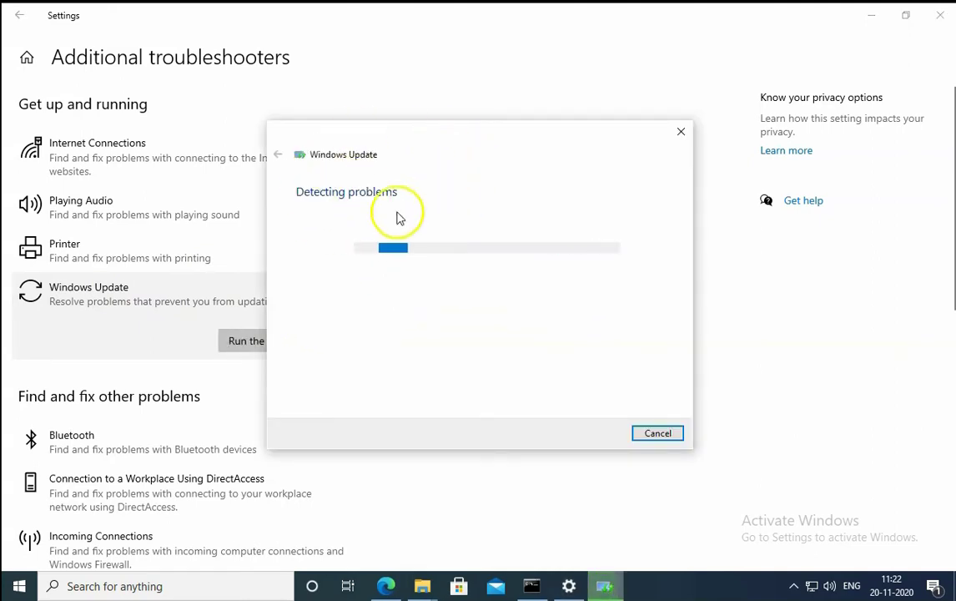
pyautogui.moveTo(488, 177)
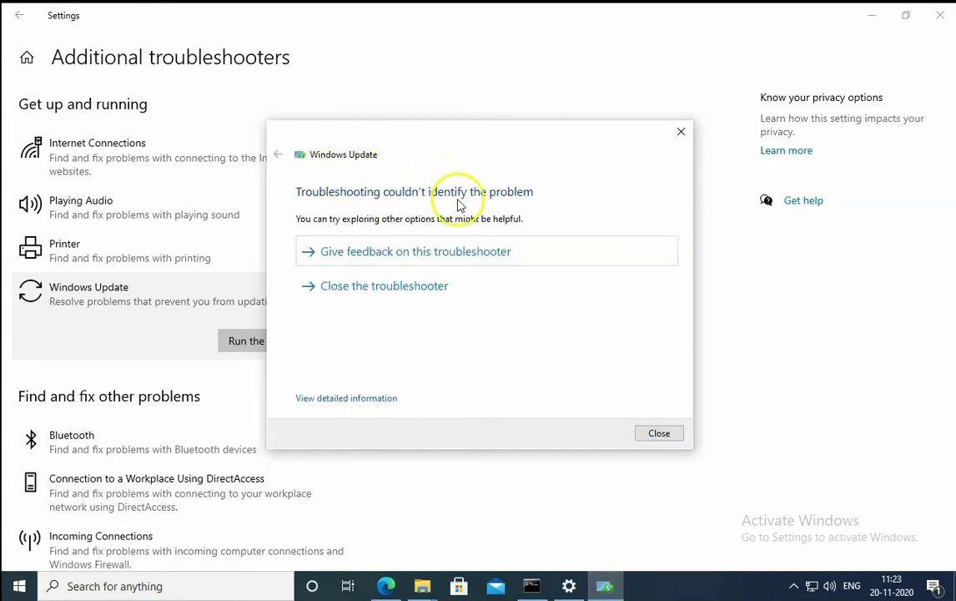
pyautogui.moveTo(409, 209)
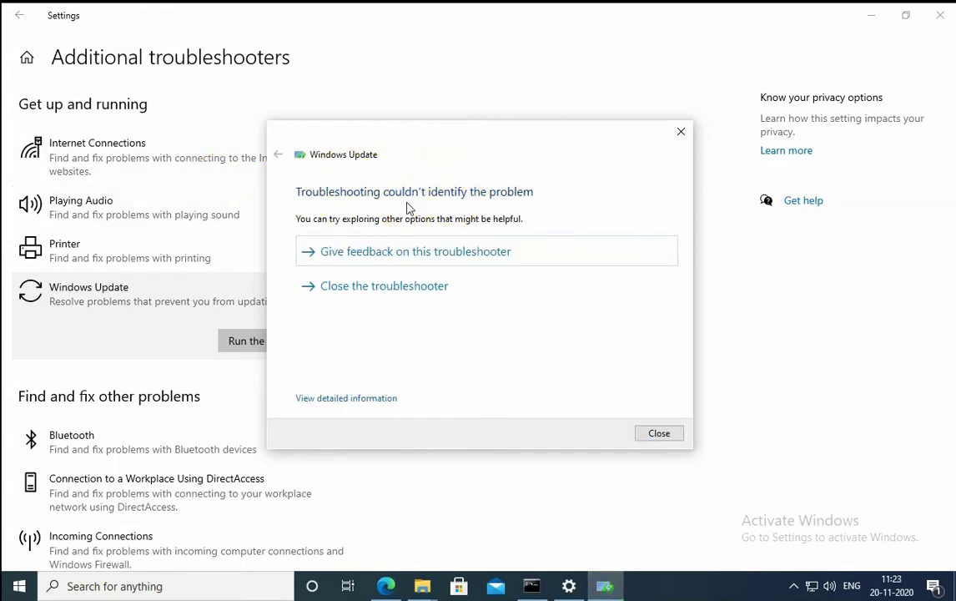
pyautogui.moveTo(607, 185)
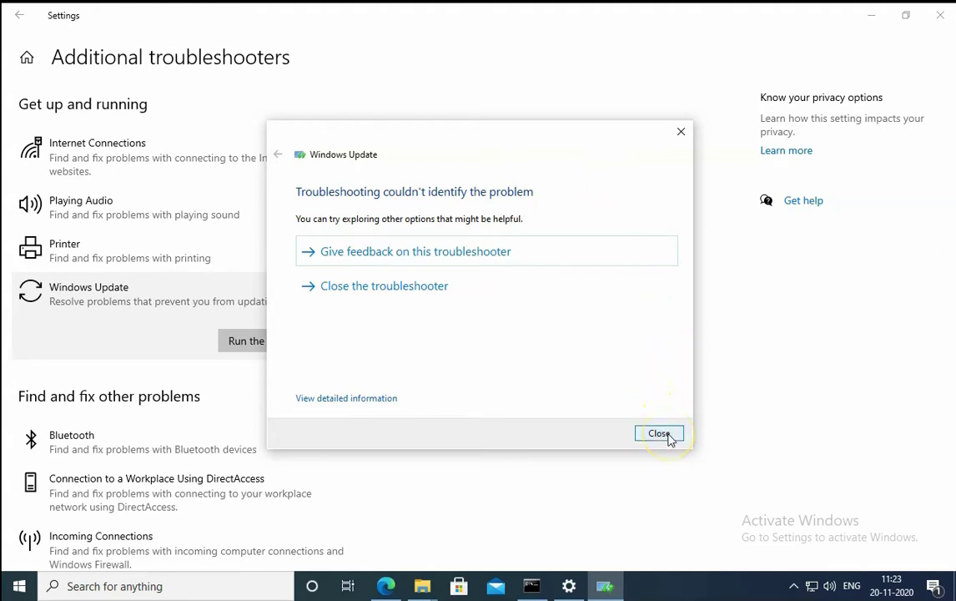
pyautogui.click(659, 433)
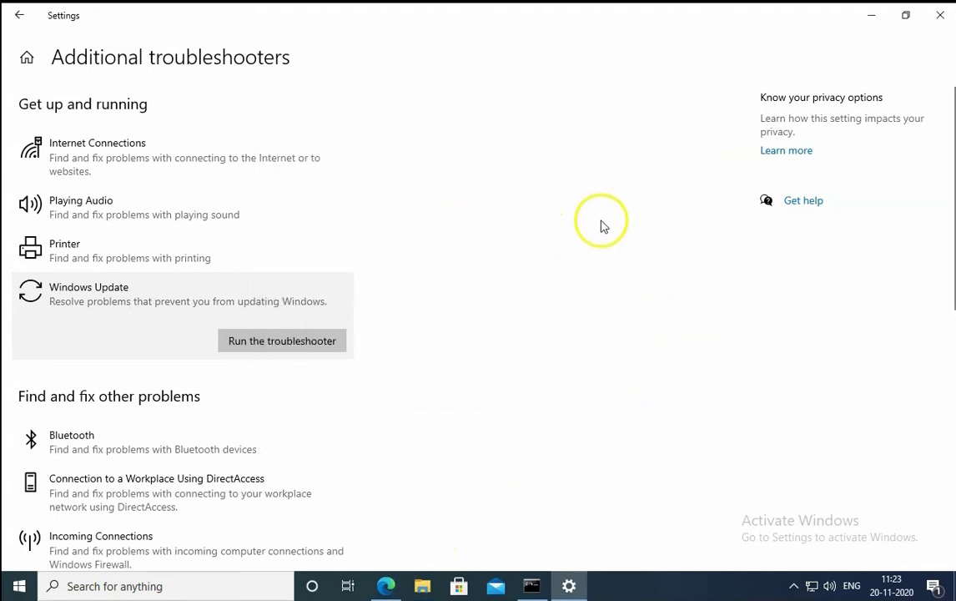
pyautogui.moveTo(744, 242)
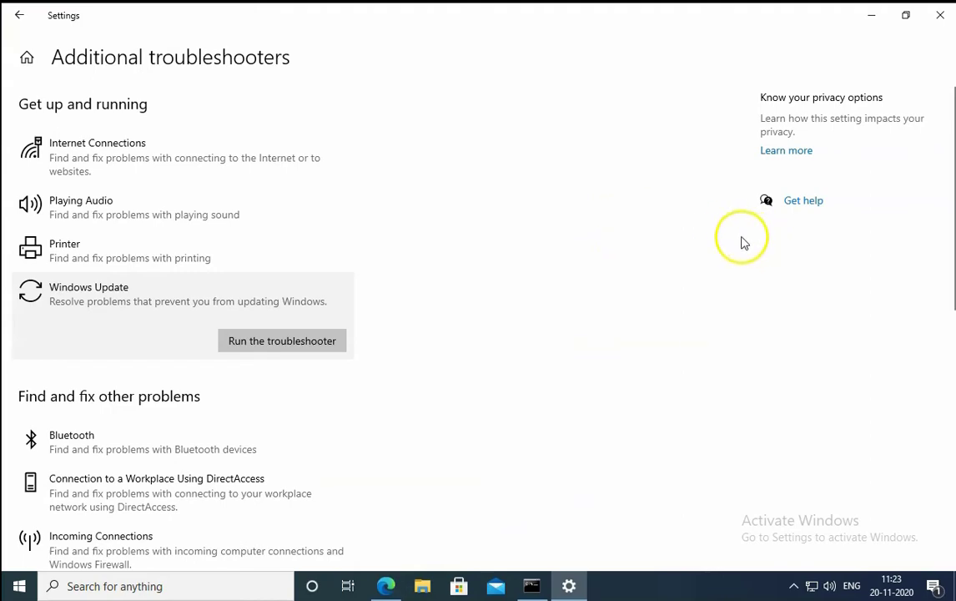
pyautogui.moveTo(463, 575)
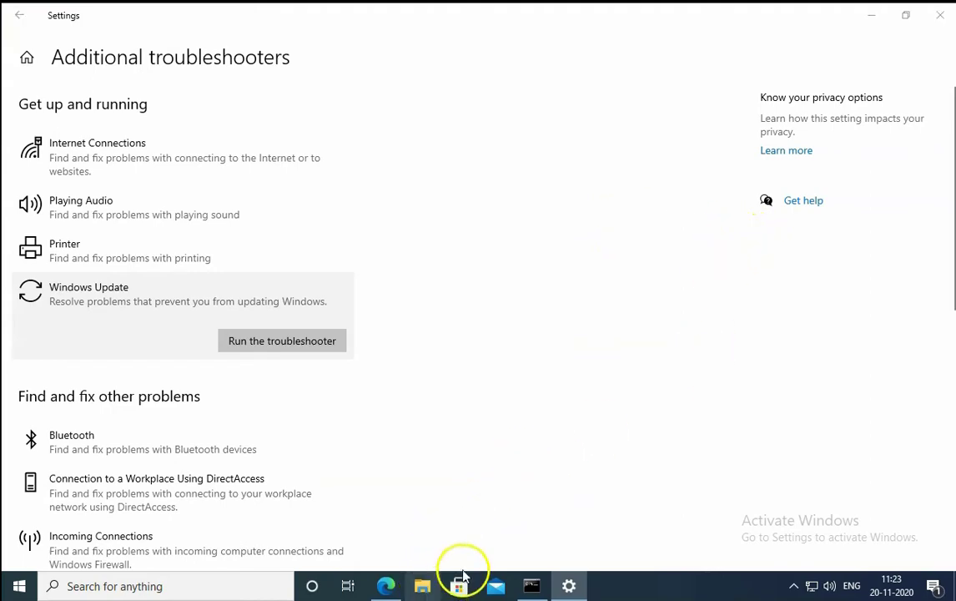
# Browse File Explorer to C:\Windows and scroll to the SoftwareDistribution folder
pyautogui.click(421, 584)
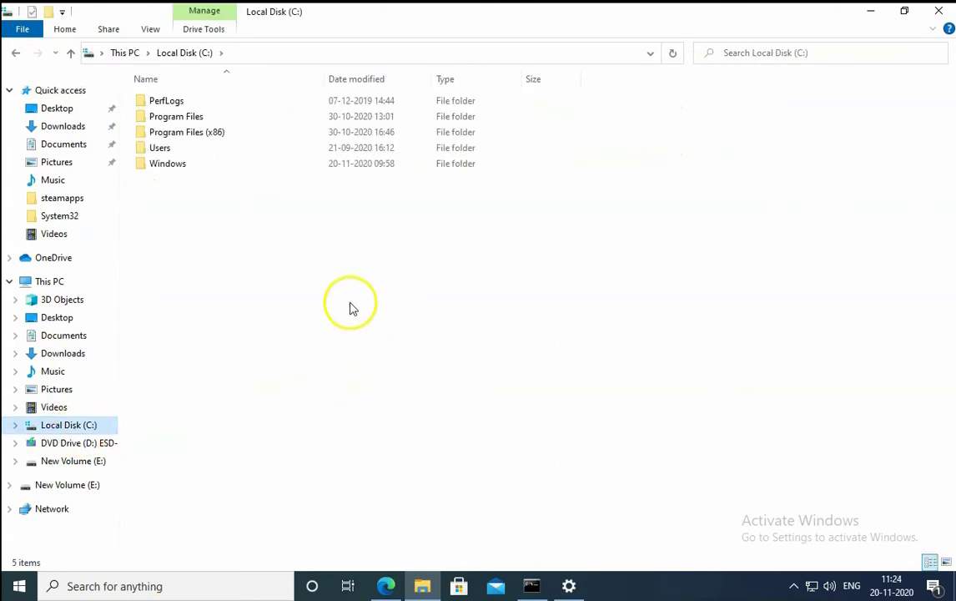
pyautogui.doubleClick(167, 163)
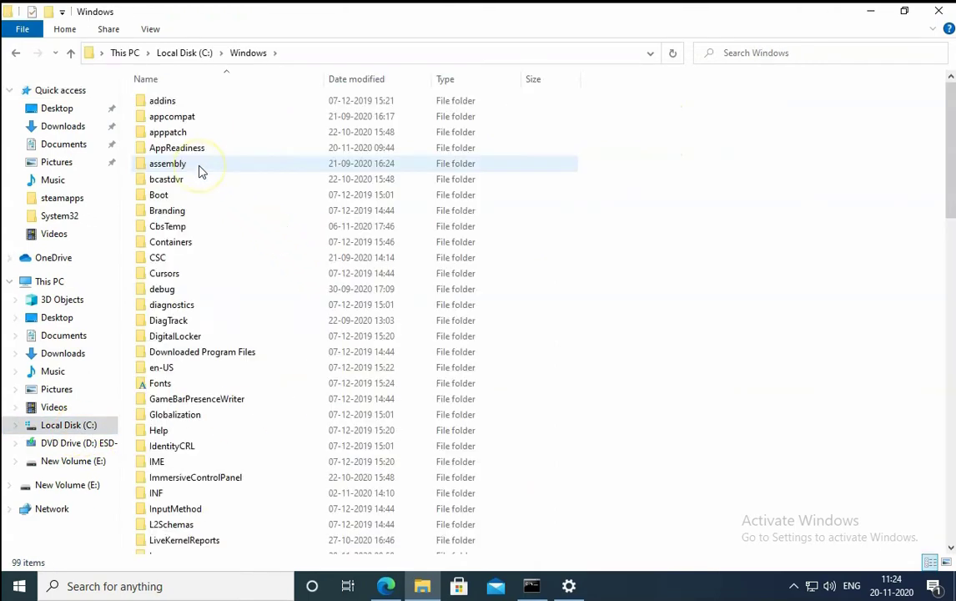
pyautogui.click(171, 304)
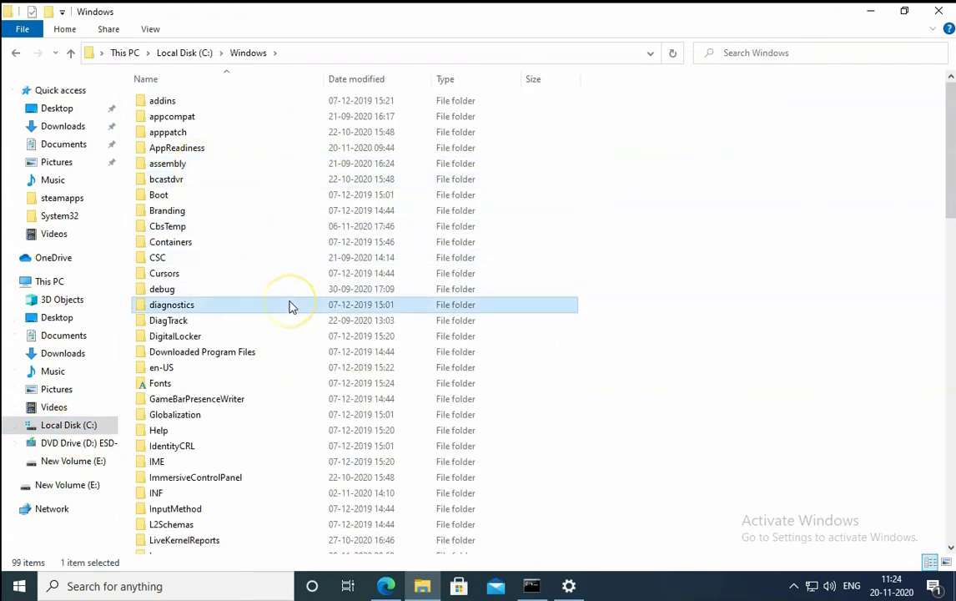
pyautogui.scroll(-3)
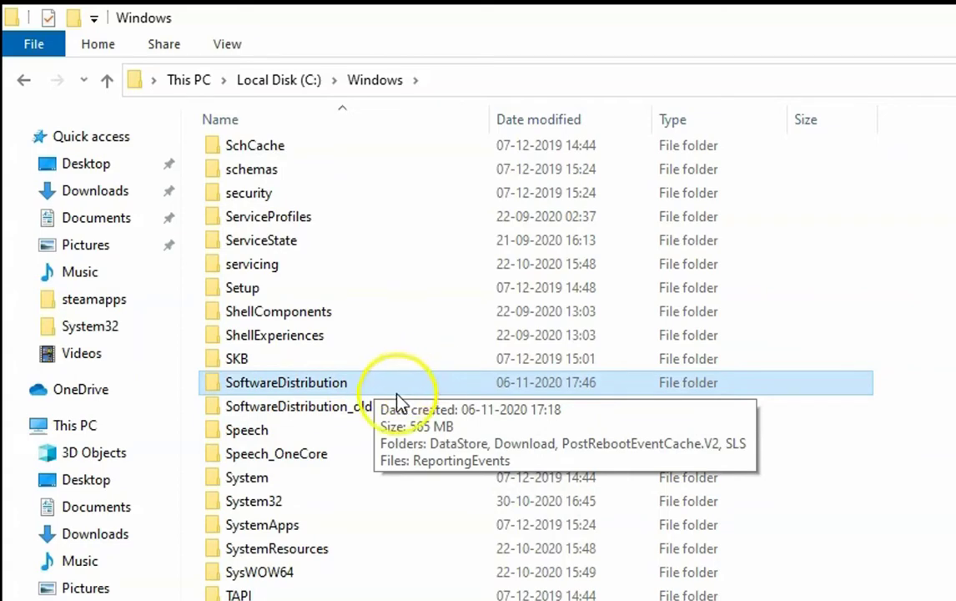
pyautogui.moveTo(354, 386)
pyautogui.write('_')
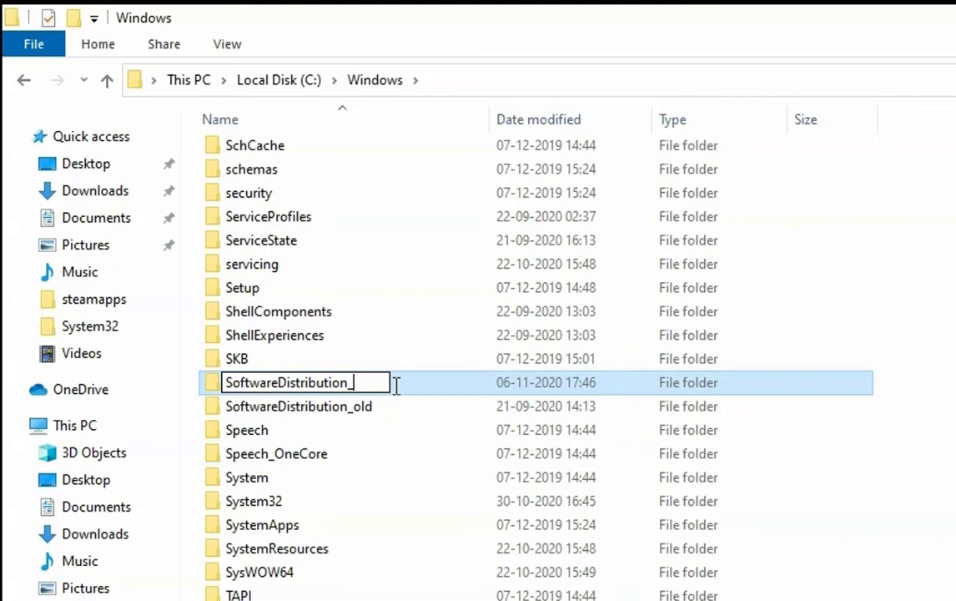
# Complete the new folder name as SoftwareDistribution_old1
pyautogui.write('ol')
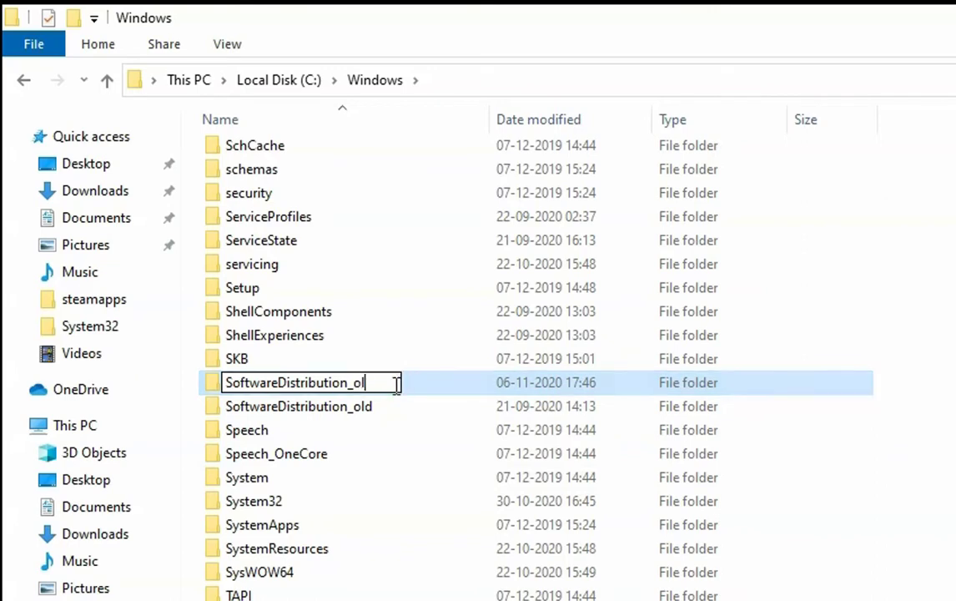
pyautogui.write('d1')
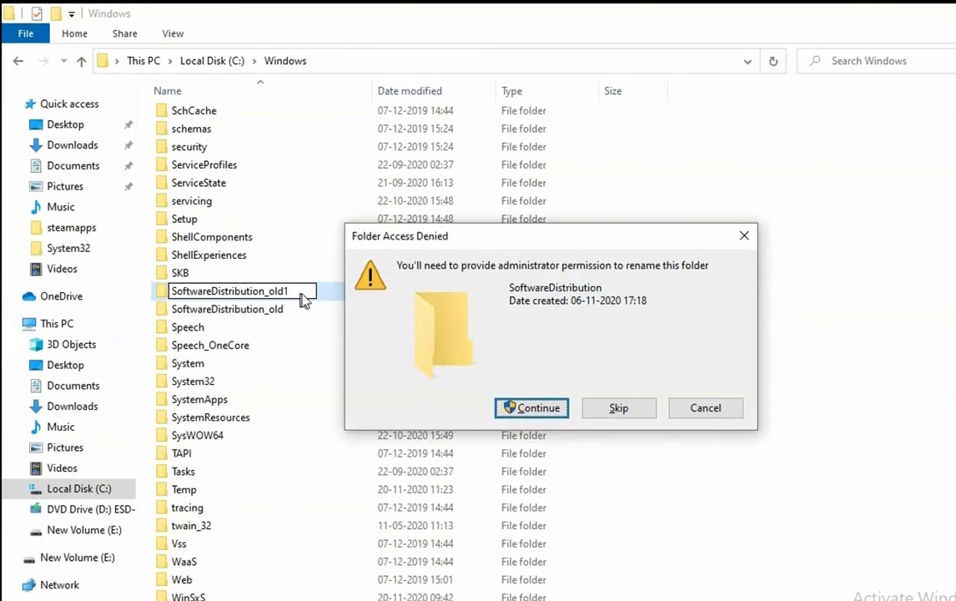
pyautogui.moveTo(589, 277)
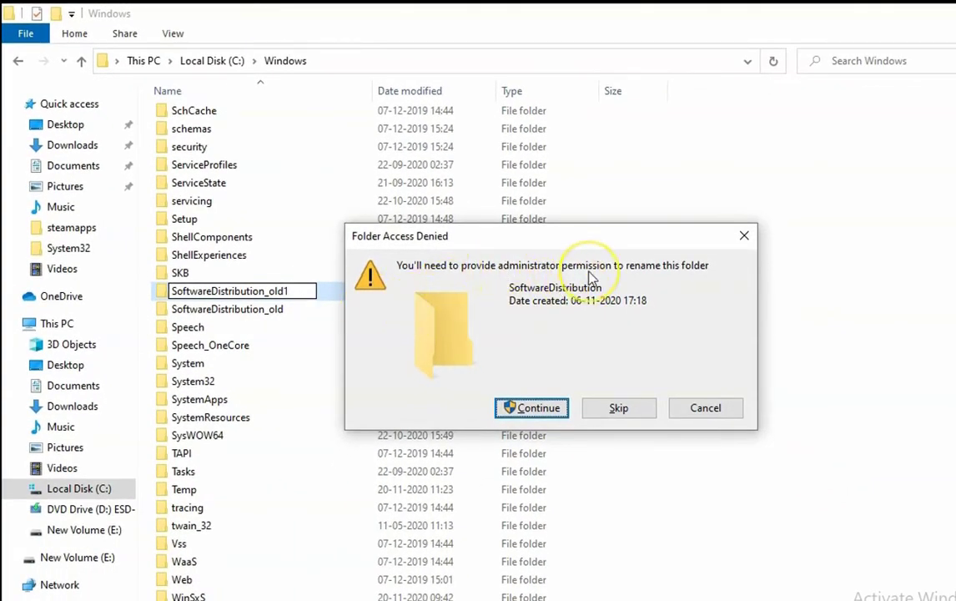
pyautogui.moveTo(584, 413)
pyautogui.write('se')
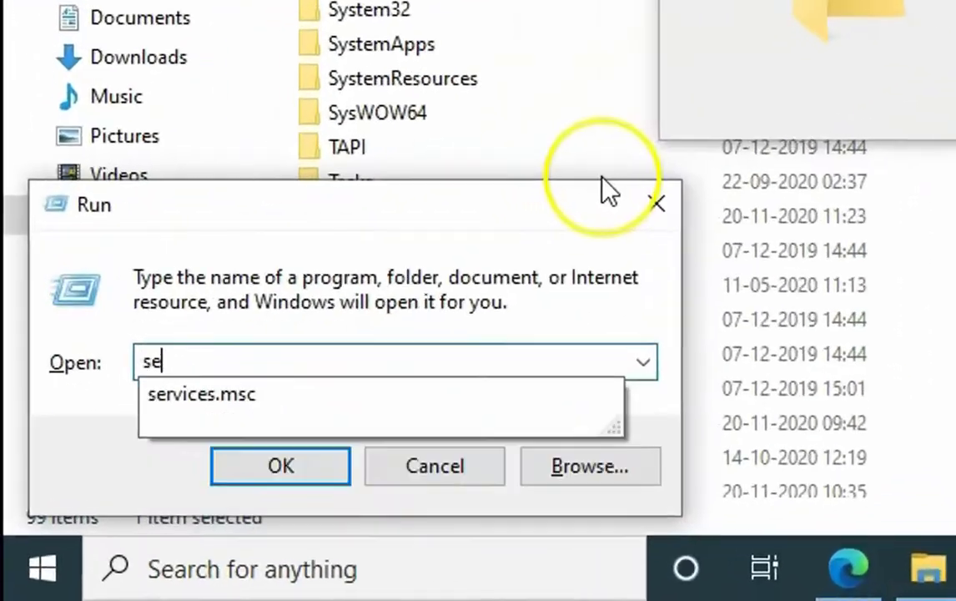
# Launch services.msc, stop the Windows Update service and minimize the Services window
pyautogui.click(280, 466)
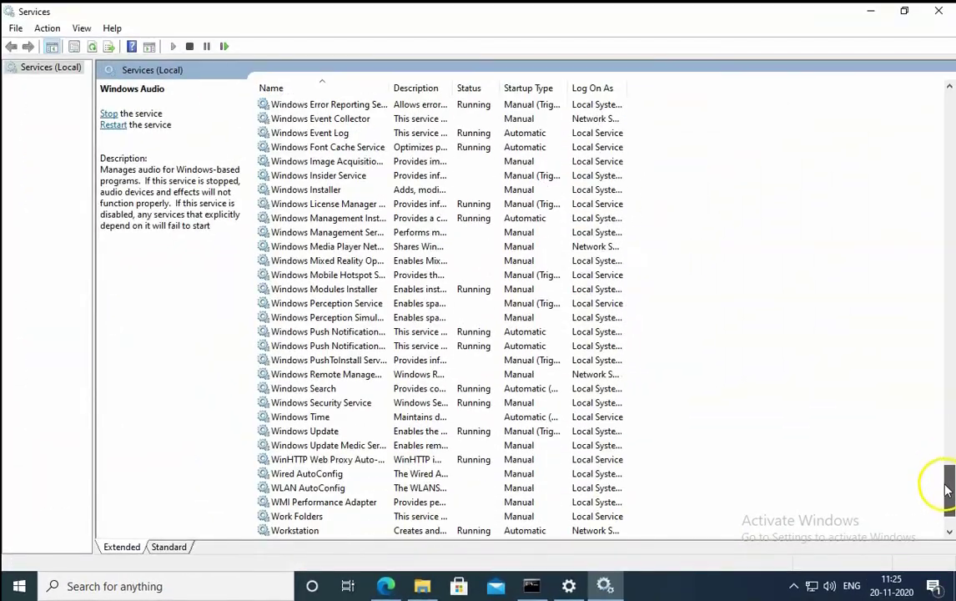
pyautogui.click(304, 374)
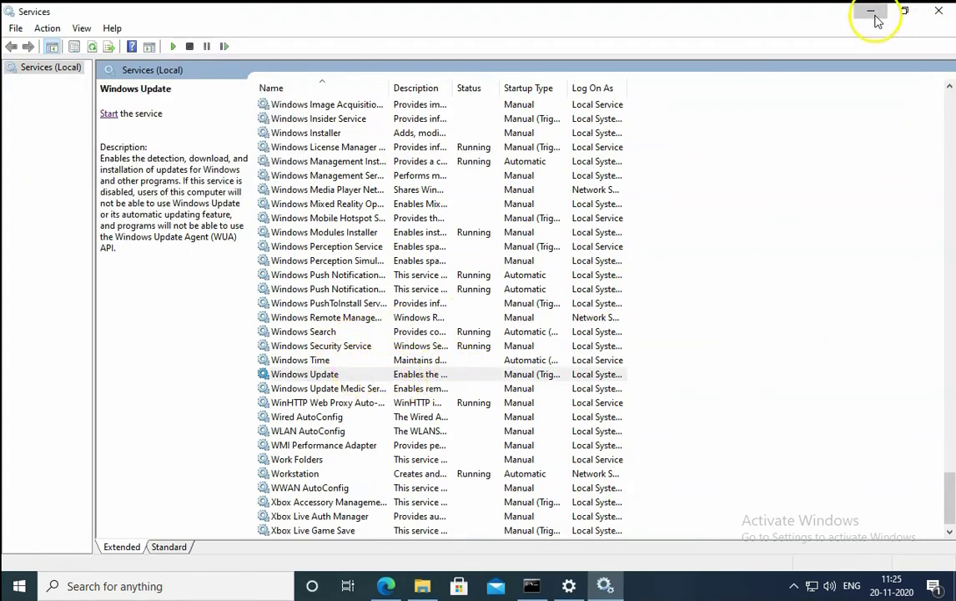
pyautogui.click(871, 11)
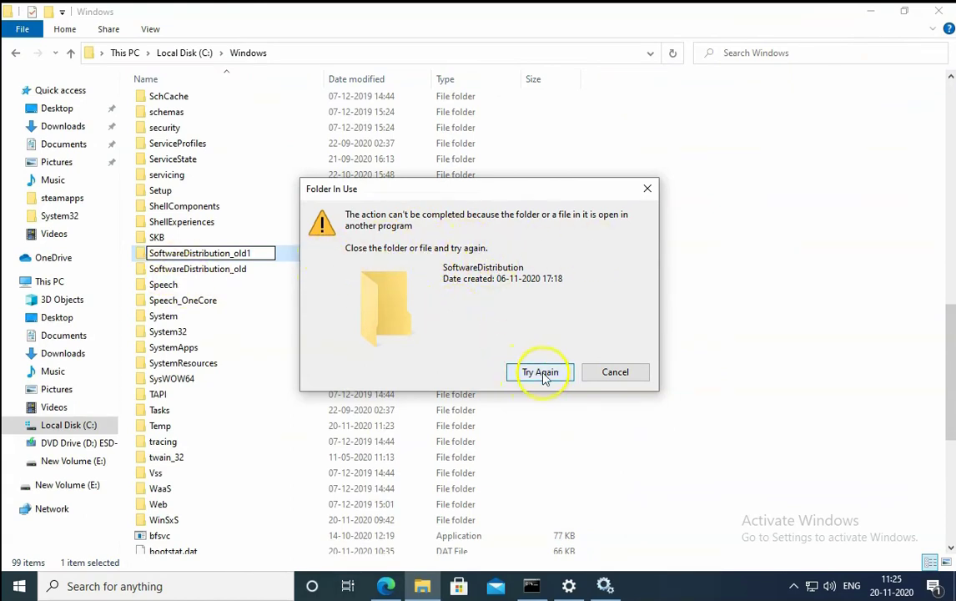
# Retry the rename to SoftwareDistribution_old1 and check the newly created SoftwareDistribution folder
pyautogui.click(541, 371)
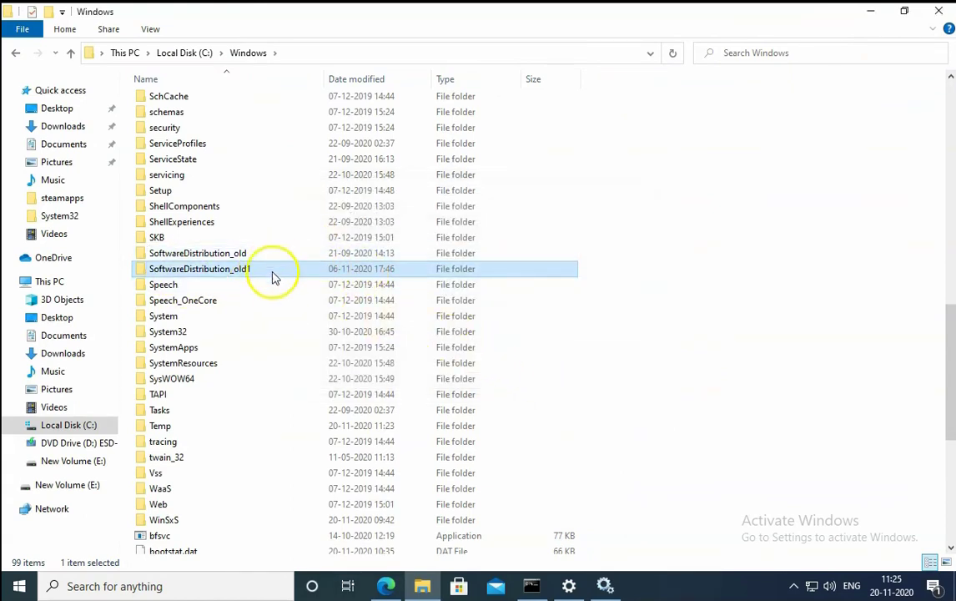
pyautogui.moveTo(268, 269)
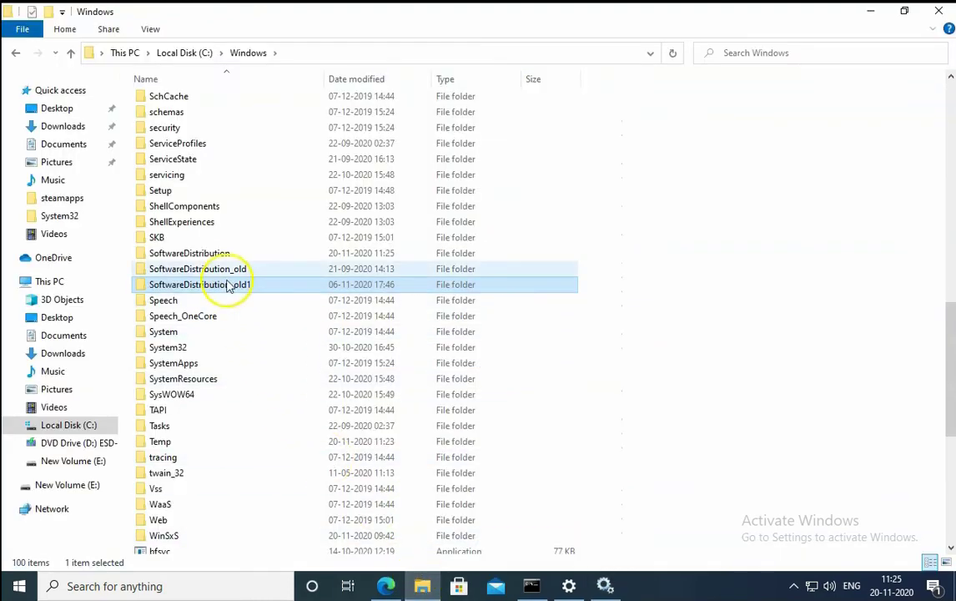
pyautogui.click(188, 252)
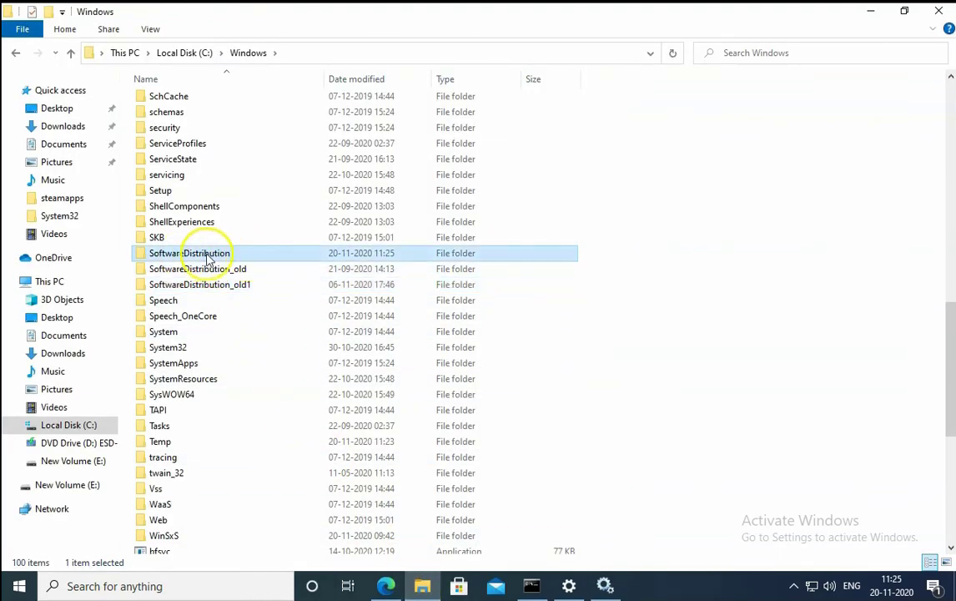
pyautogui.moveTo(709, 220)
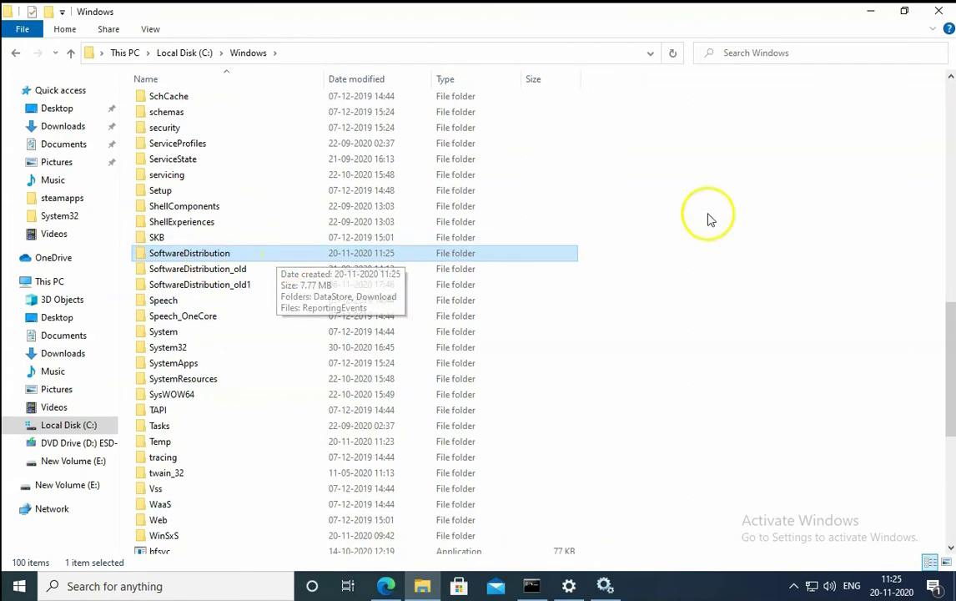
pyautogui.moveTo(709, 219)
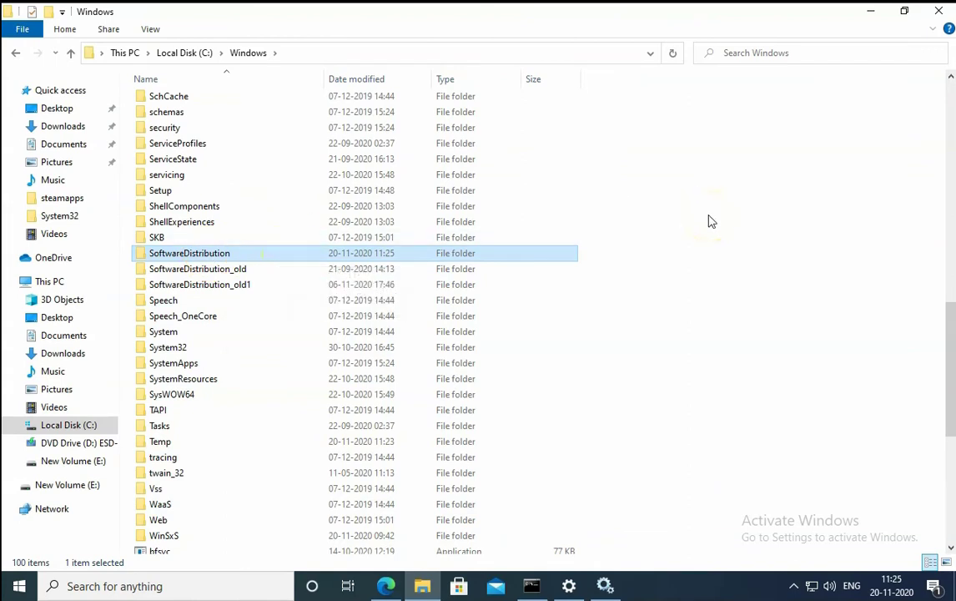
pyautogui.moveTo(667, 347)
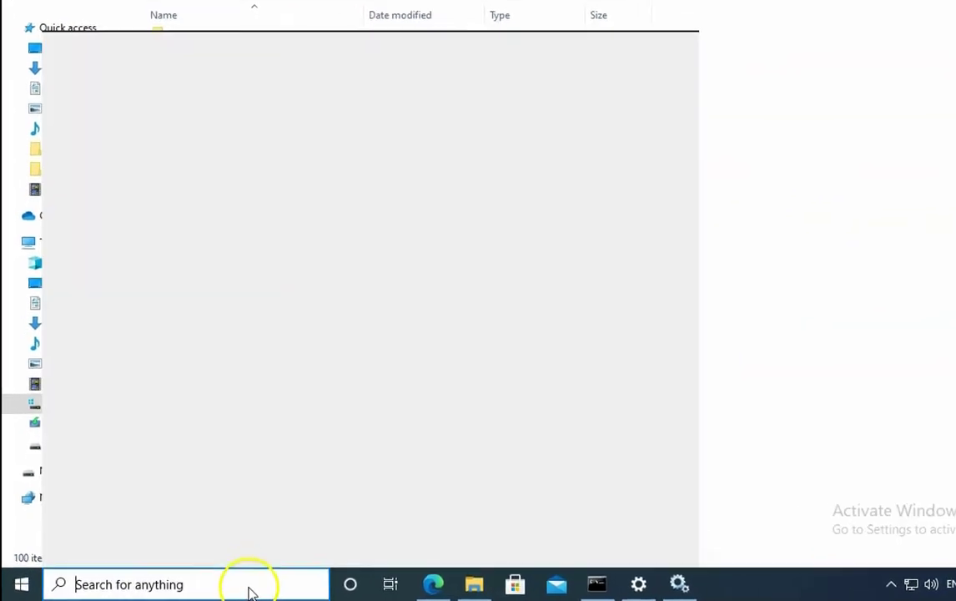
# Search 'cmd', run Command Prompt as administrator and accept the UAC prompt
pyautogui.write('cmd')
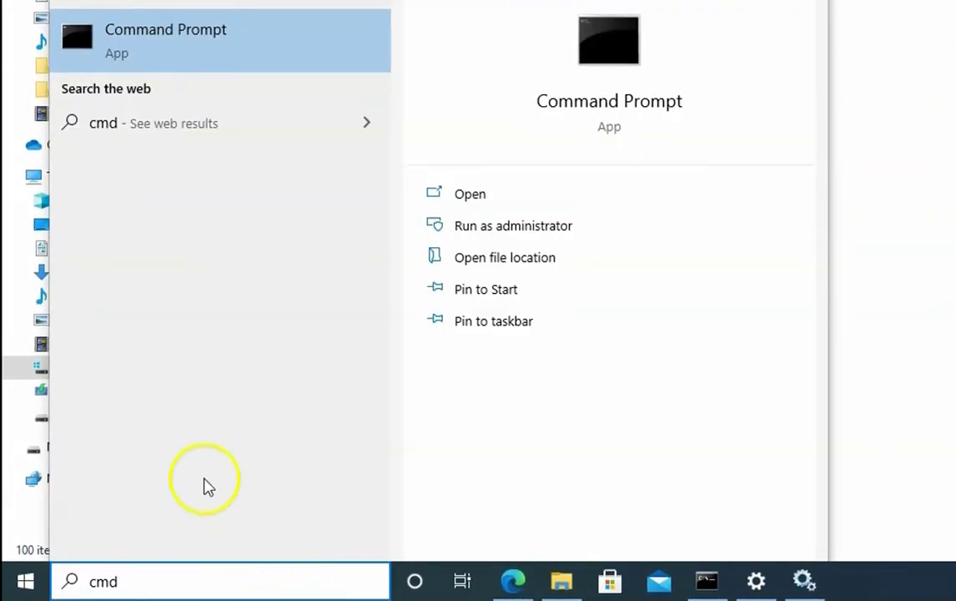
pyautogui.moveTo(513, 225)
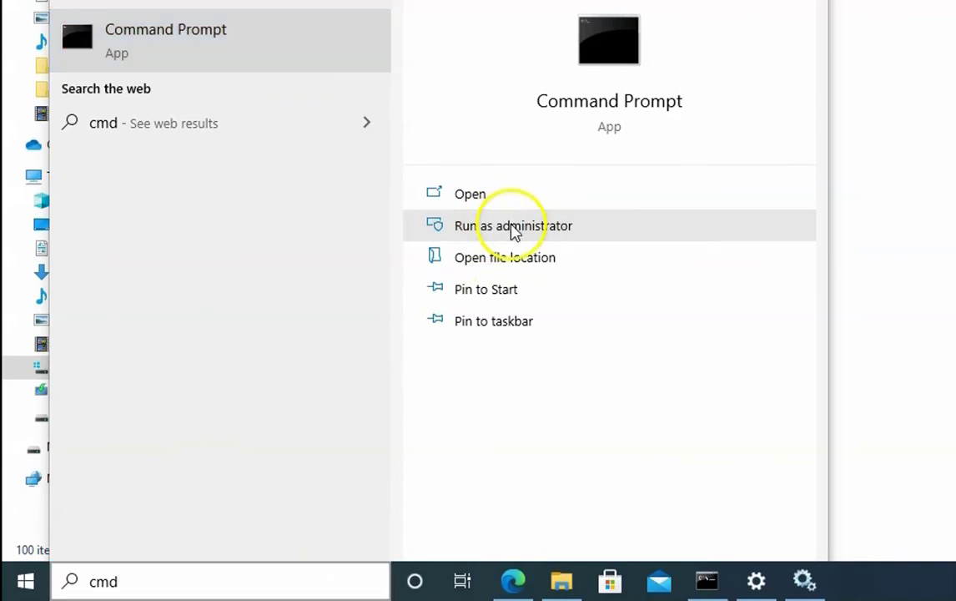
pyautogui.click(513, 225)
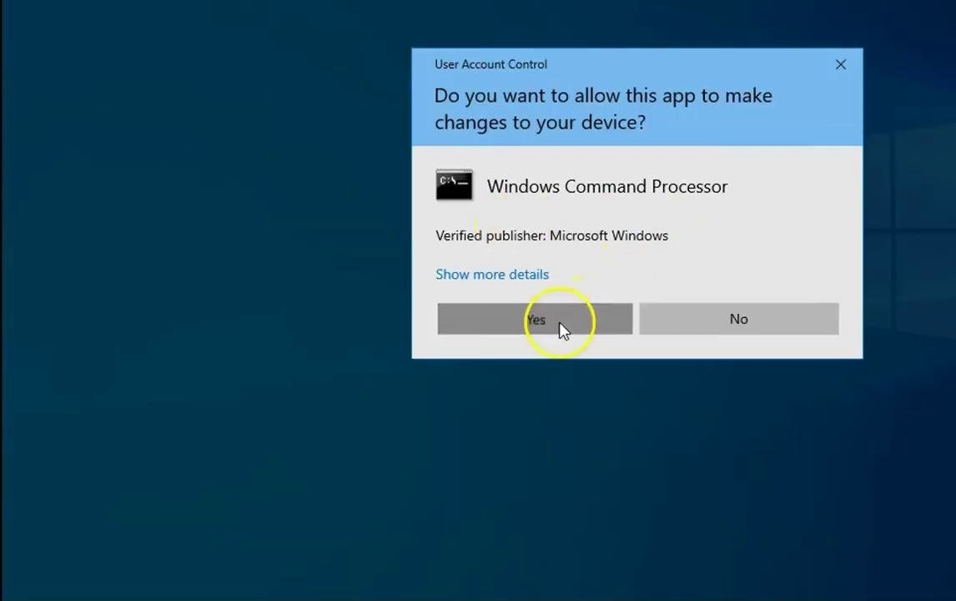
pyautogui.click(536, 319)
pyautogui.write('sfc /')
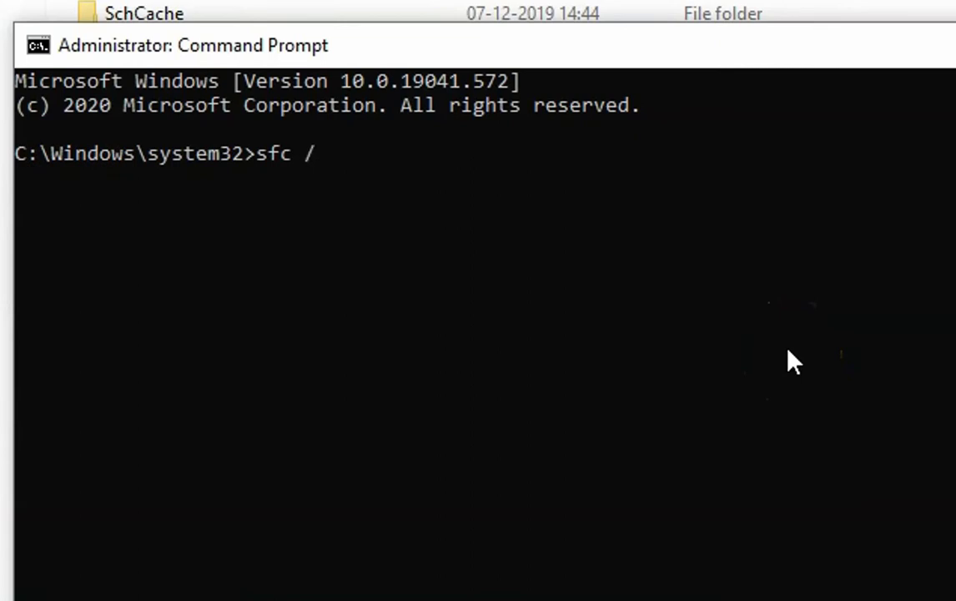
# Run sfc /scannow in the elevated Command Prompt to start the system file scan
pyautogui.write('scannow')
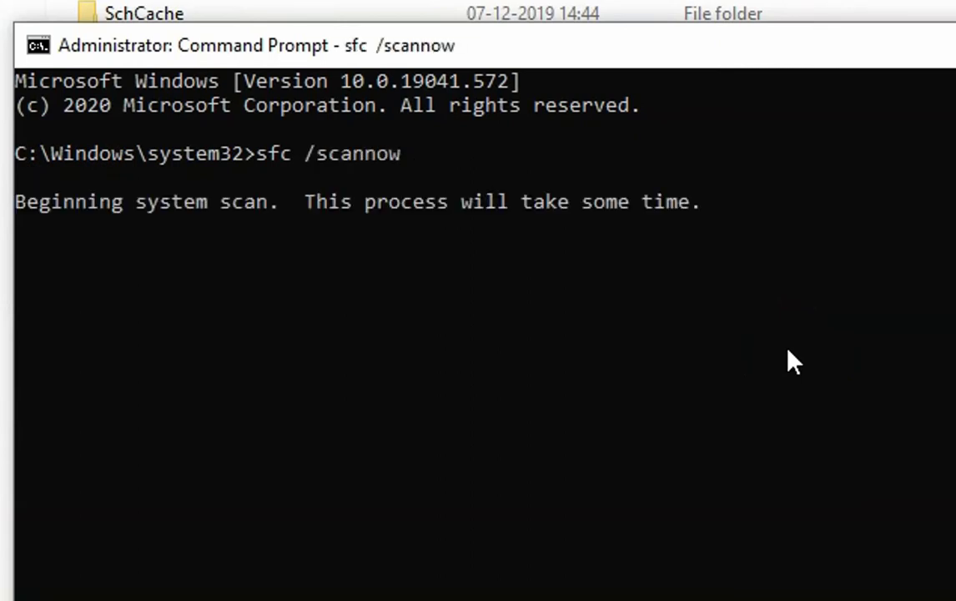
pyautogui.moveTo(384, 237)
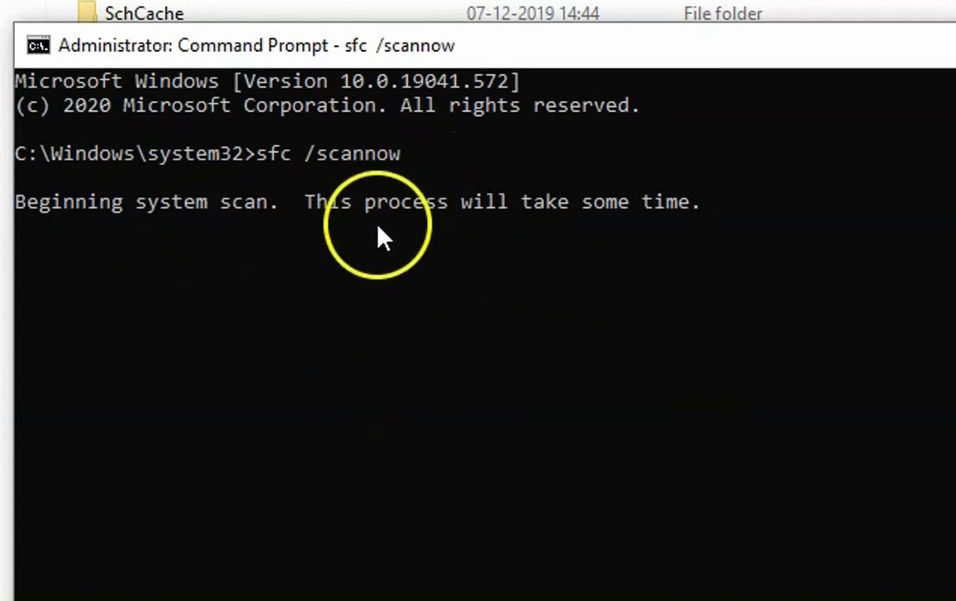
pyautogui.moveTo(626, 213)
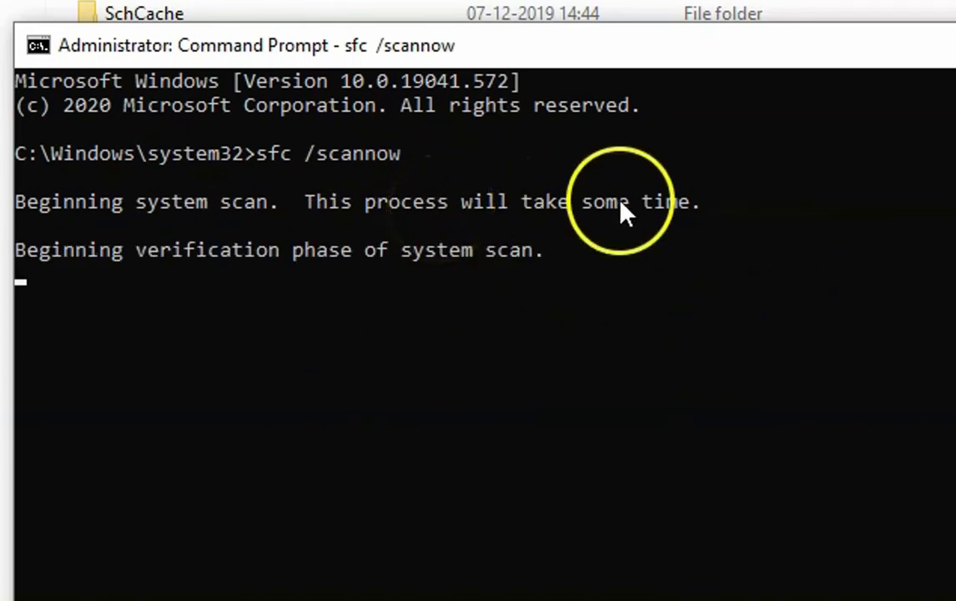
pyautogui.moveTo(826, 375)
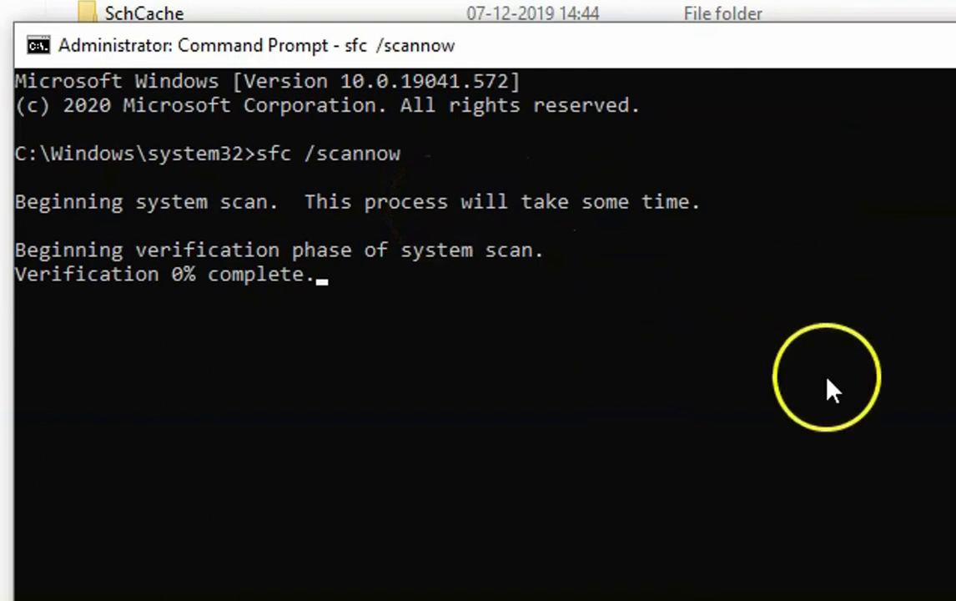
pyautogui.moveTo(115, 157)
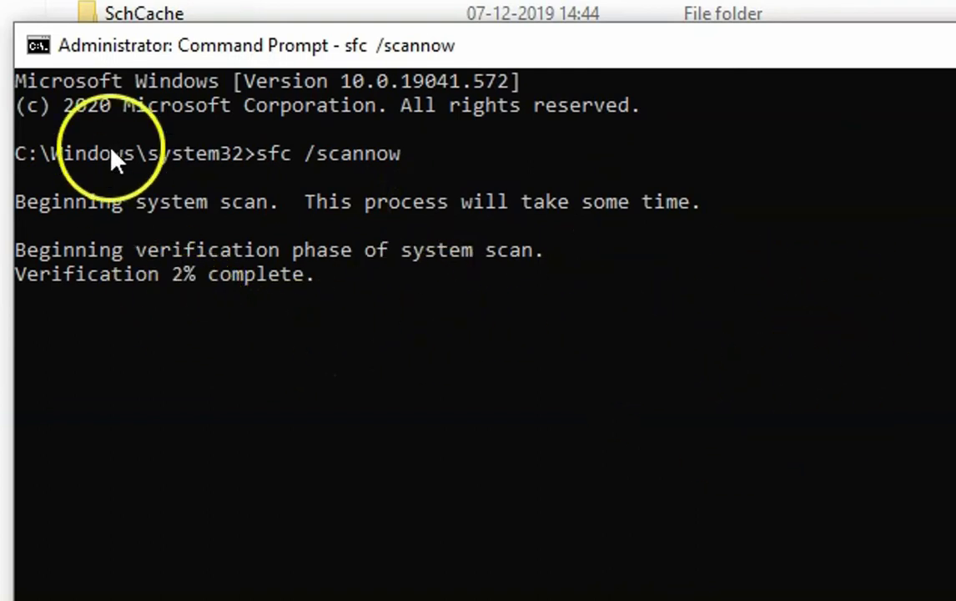
pyautogui.moveTo(330, 275)
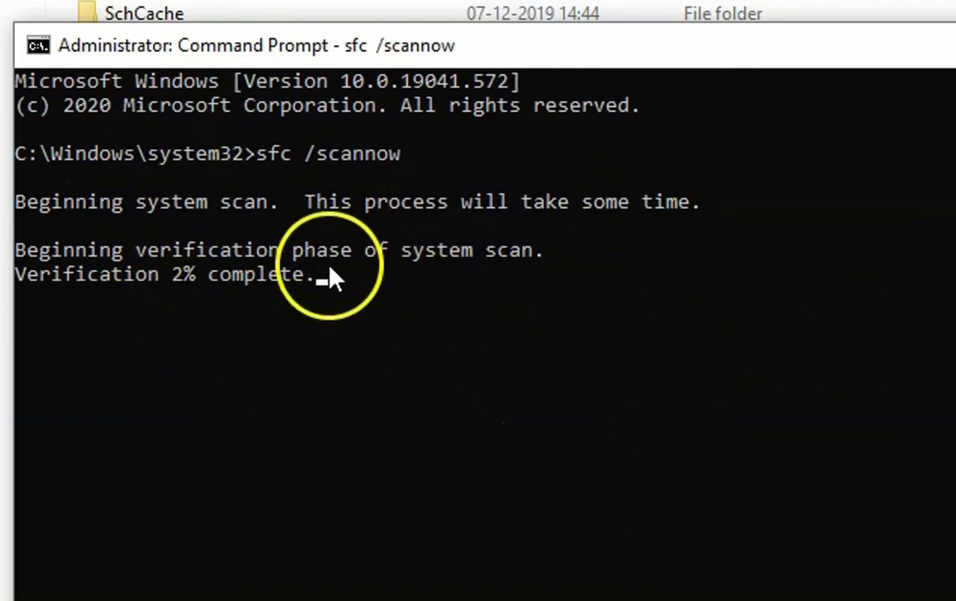
pyautogui.moveTo(578, 212)
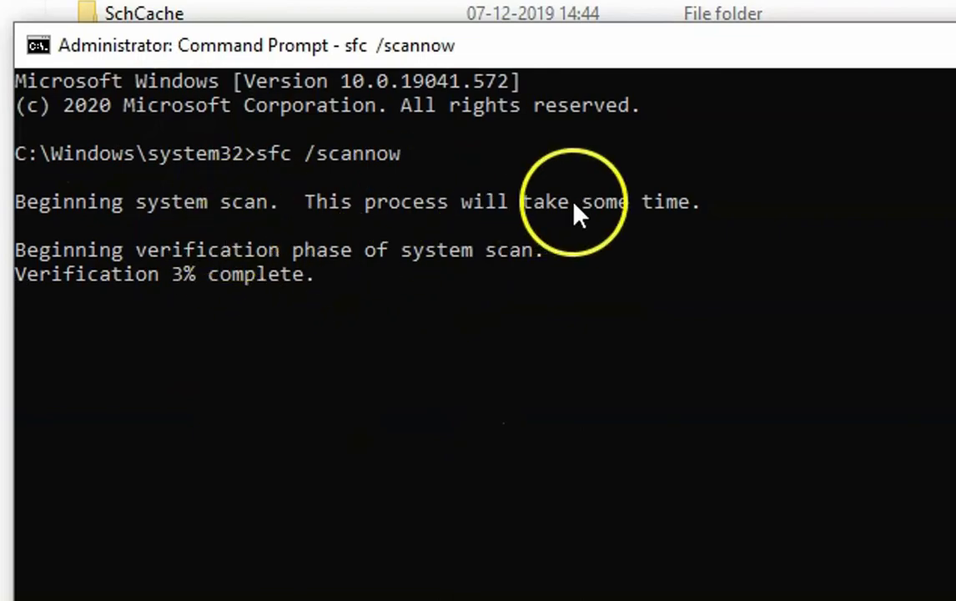
pyautogui.moveTo(290, 301)
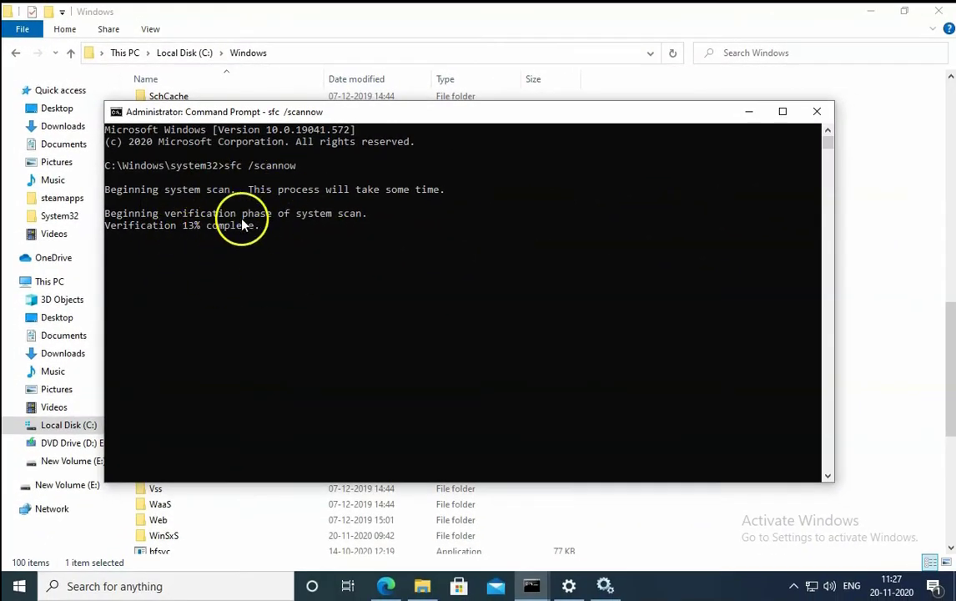
pyautogui.moveTo(265, 245)
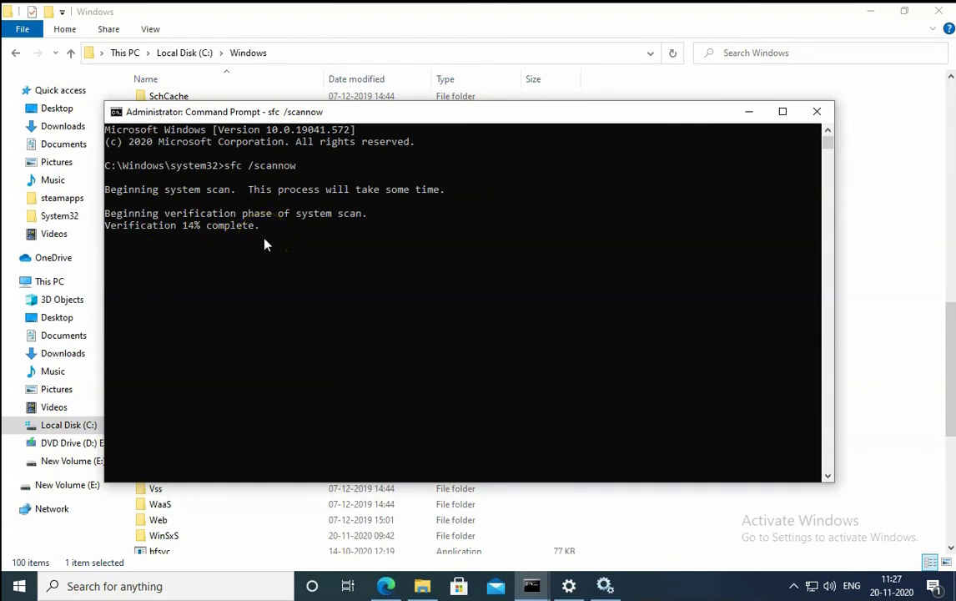
pyautogui.moveTo(279, 198)
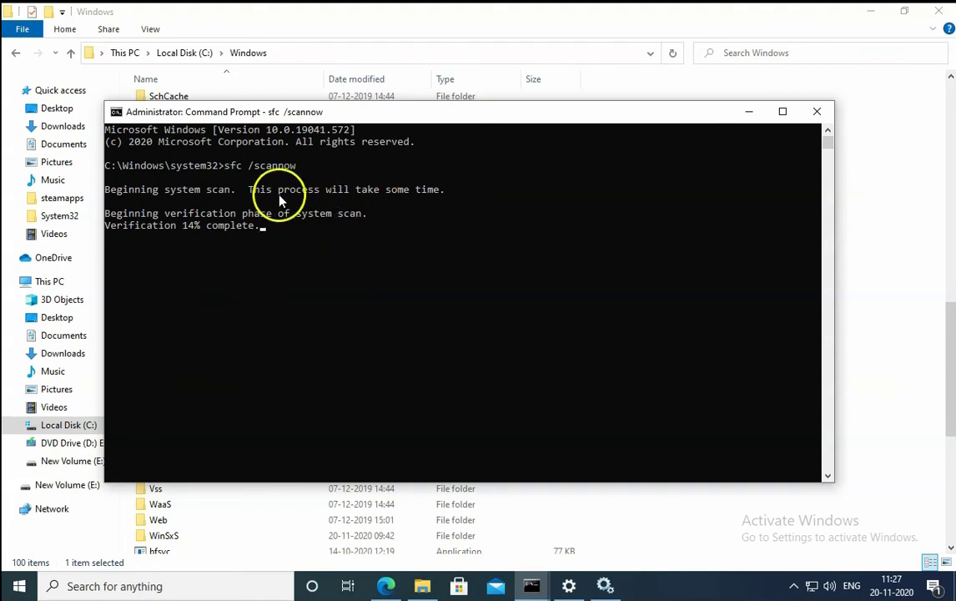
pyautogui.moveTo(192, 245)
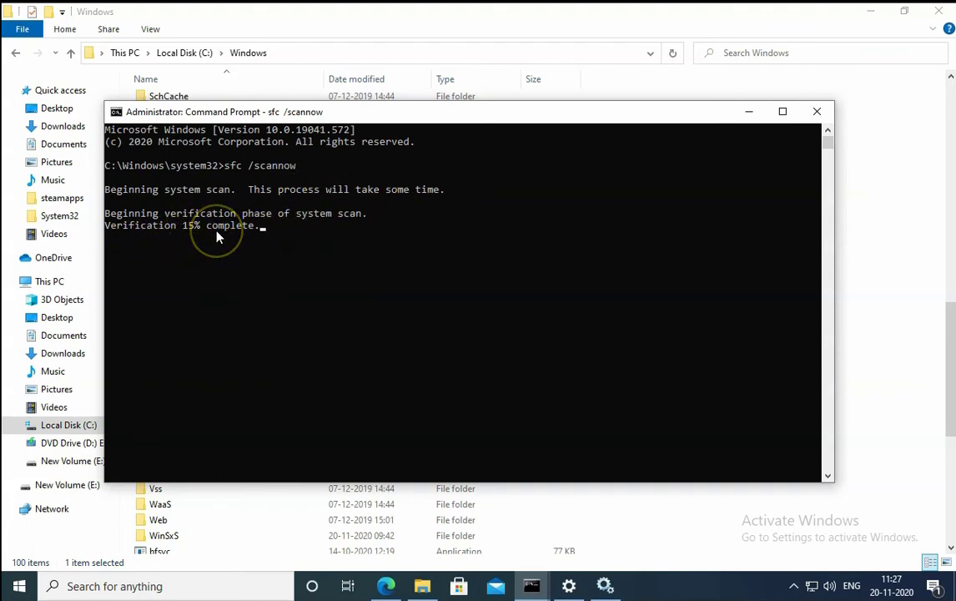
pyautogui.moveTo(292, 223)
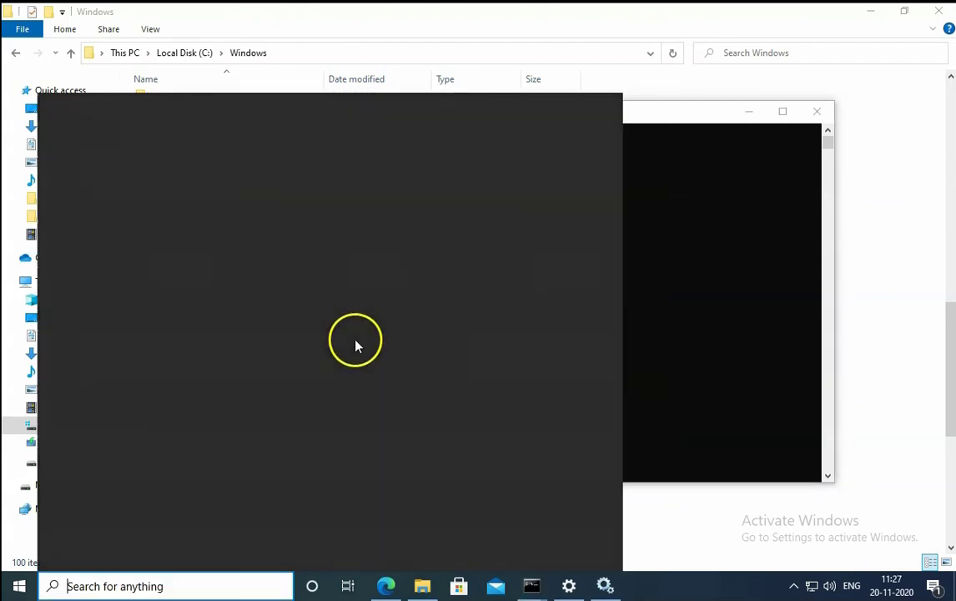
# Search 'cmd' in the taskbar to bring up Command Prompt for a second admin session
pyautogui.write('cmd')
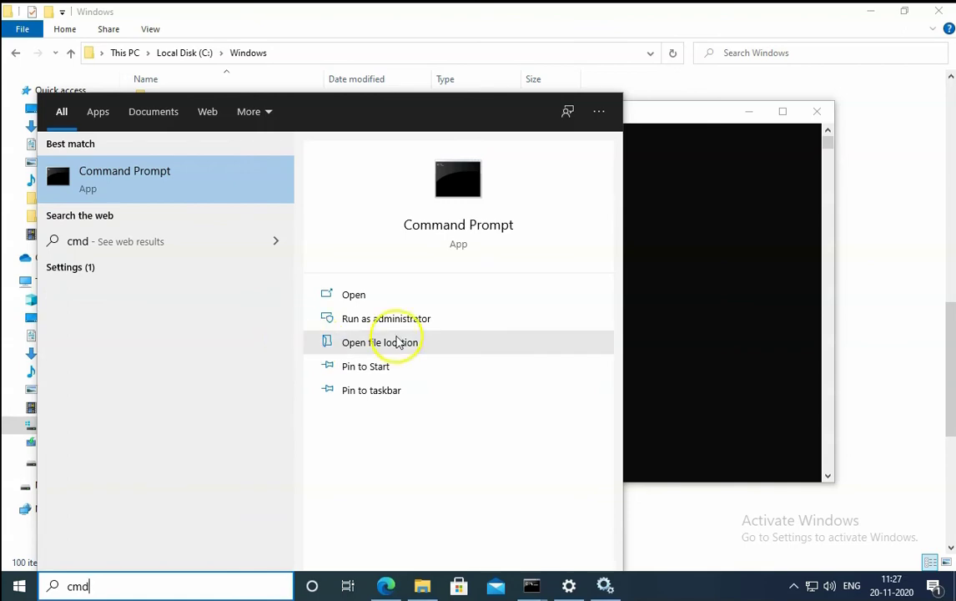
pyautogui.moveTo(400, 318)
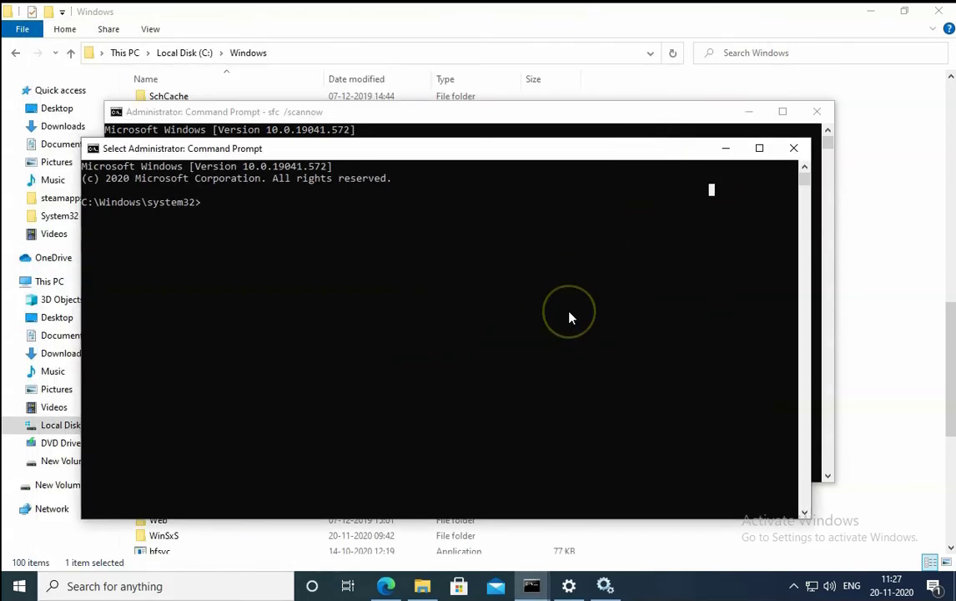
# Run dism.exe /online /cleanup-image /restorehealth to repair the Windows image
pyautogui.write('dism')
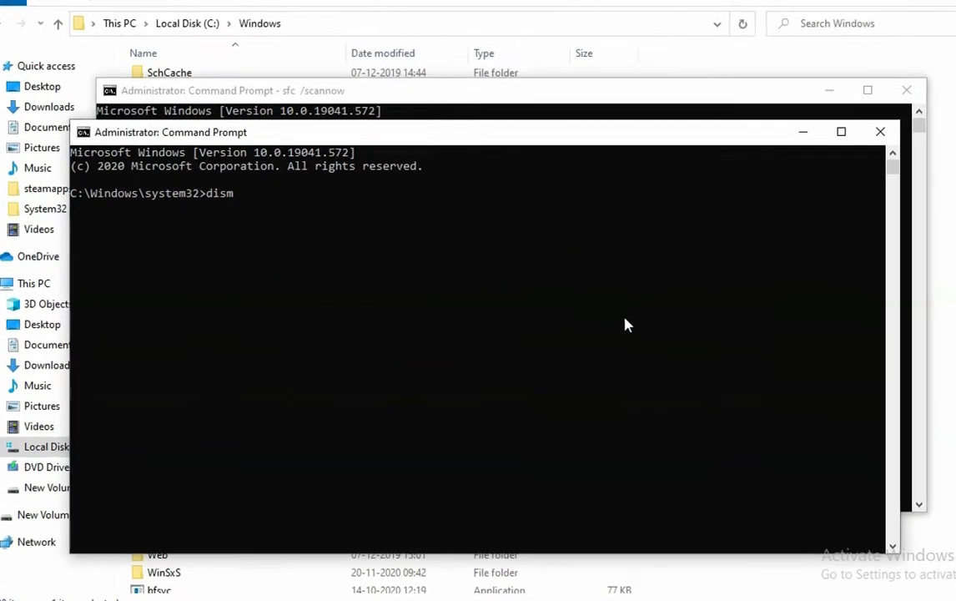
pyautogui.write('.exe')
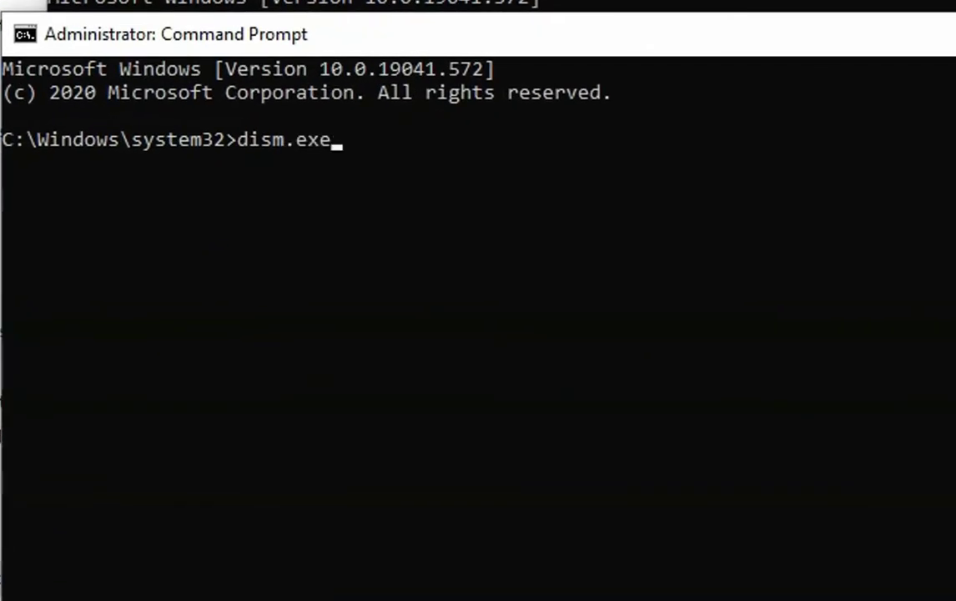
pyautogui.write('/onli')
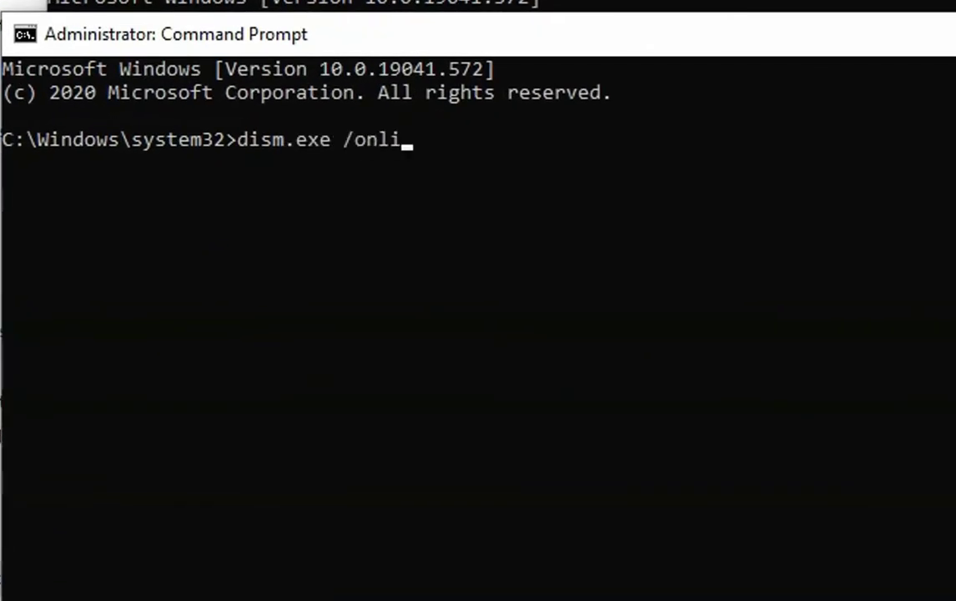
pyautogui.write('ne /')
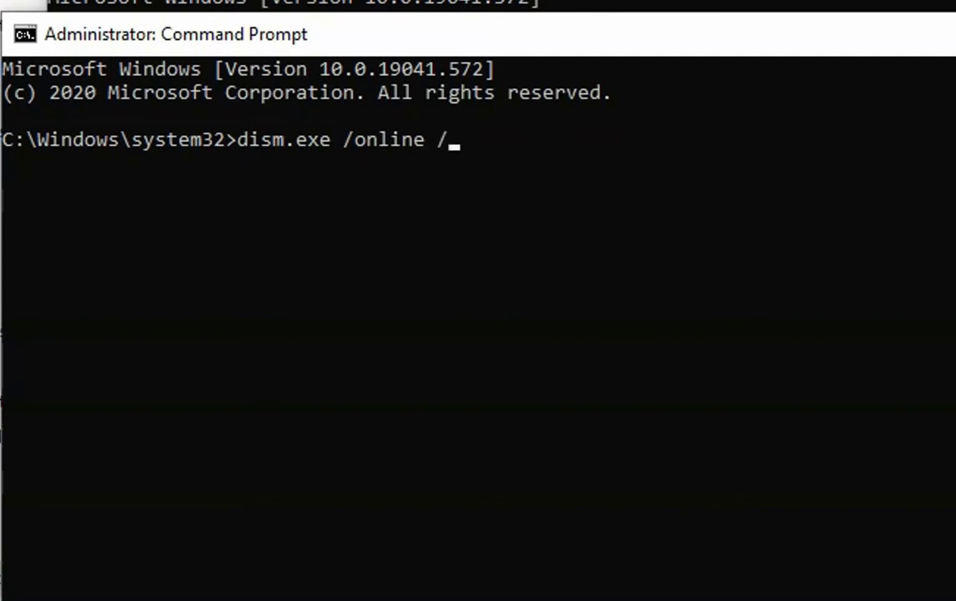
pyautogui.write('cleanu')
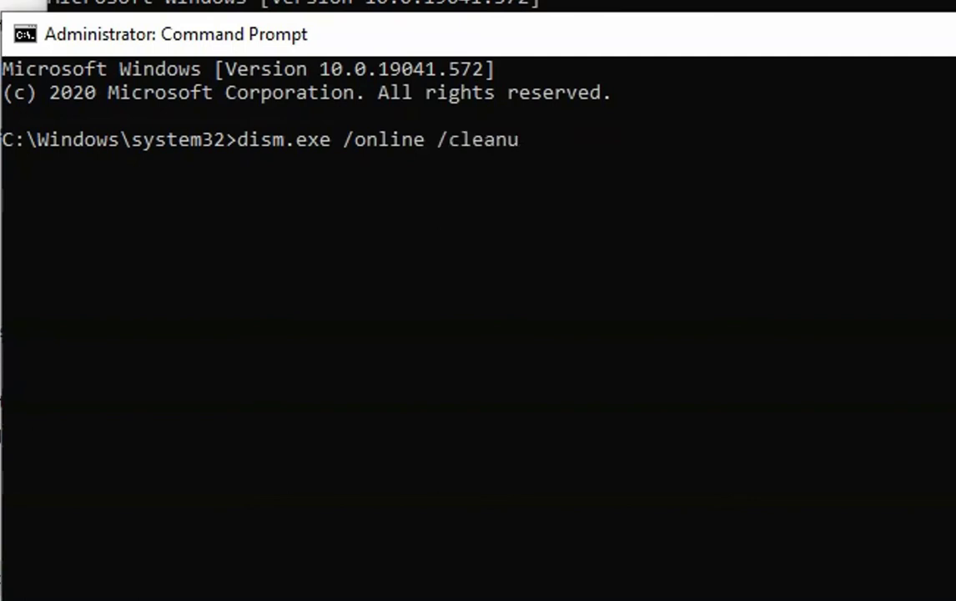
pyautogui.write('p-image')
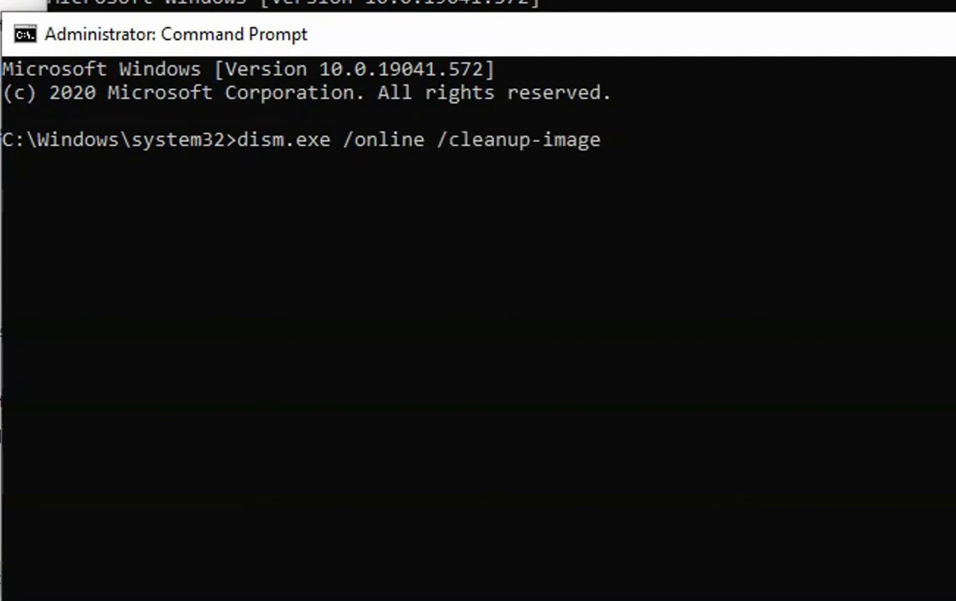
pyautogui.write('/re')
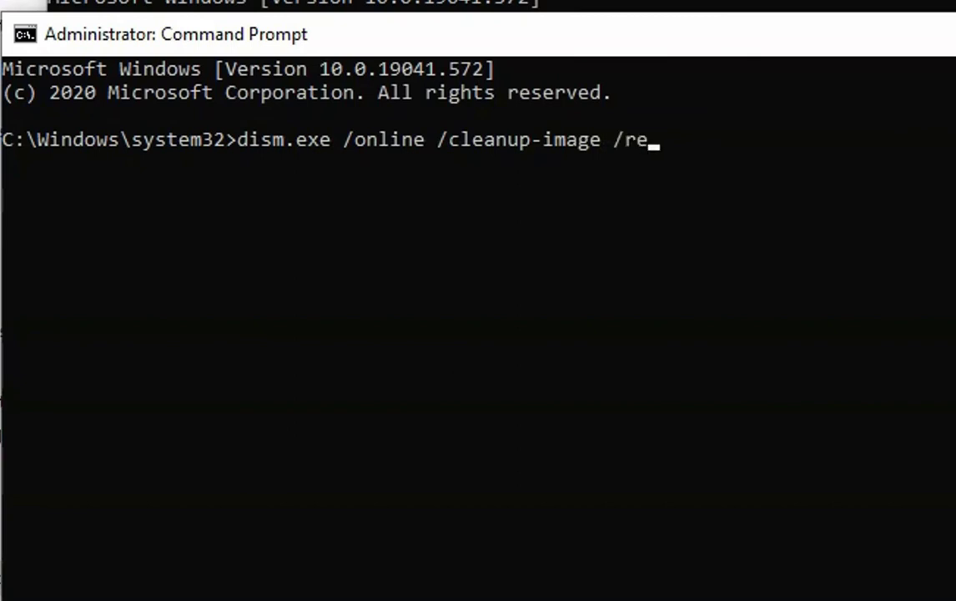
pyautogui.write('storeheal')
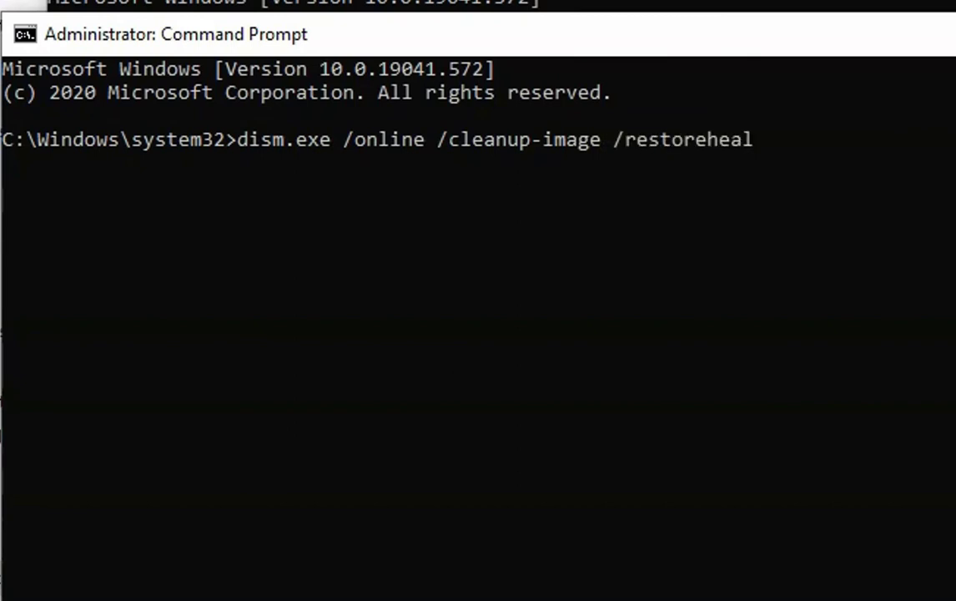
pyautogui.press('Return')
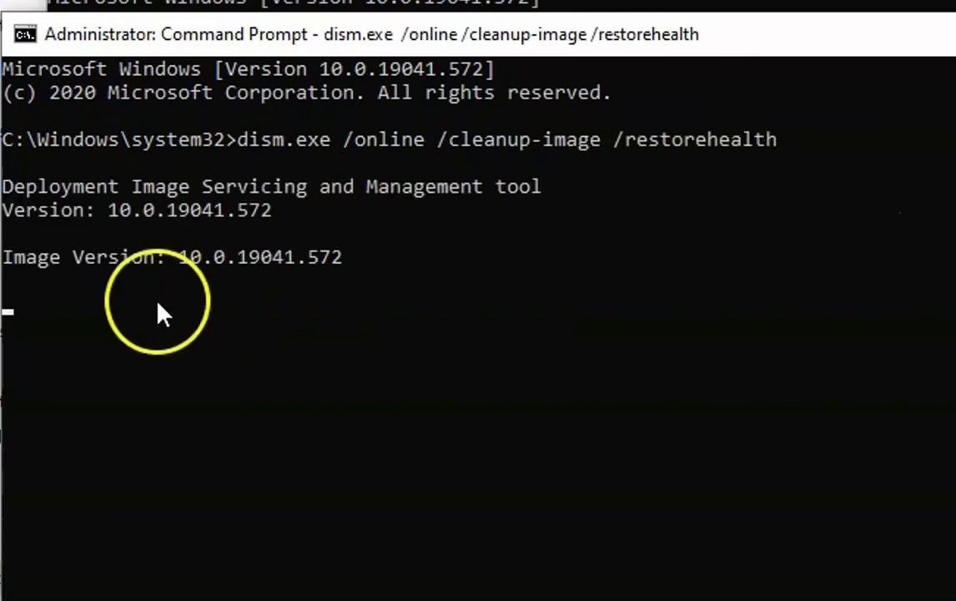
pyautogui.moveTo(676, 233)
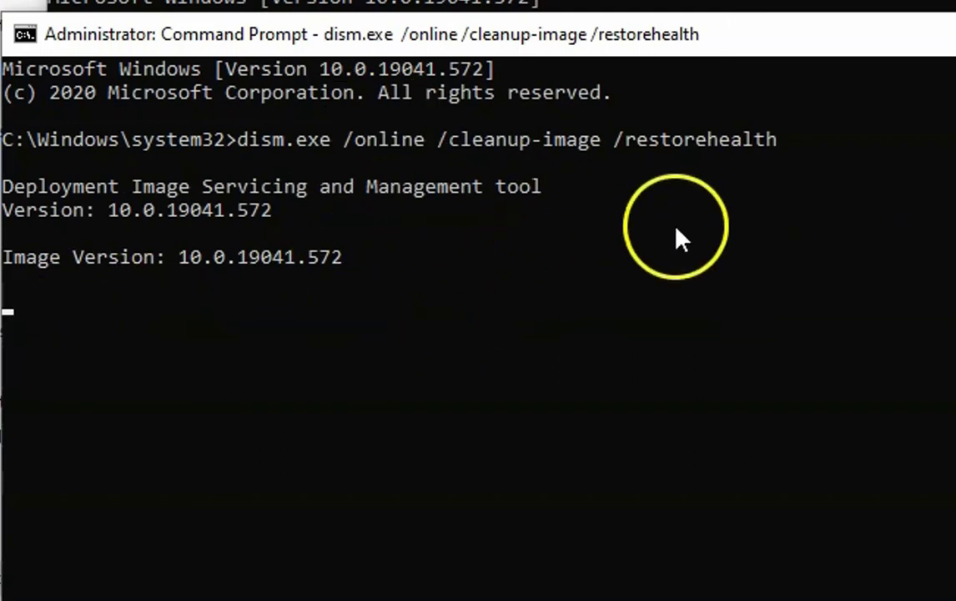
pyautogui.moveTo(429, 287)
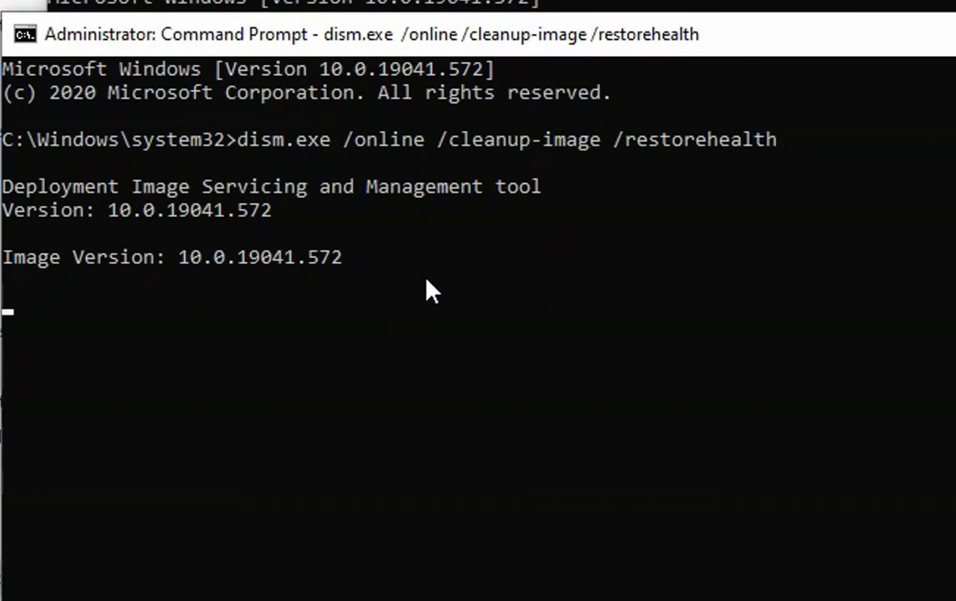
pyautogui.moveTo(747, 163)
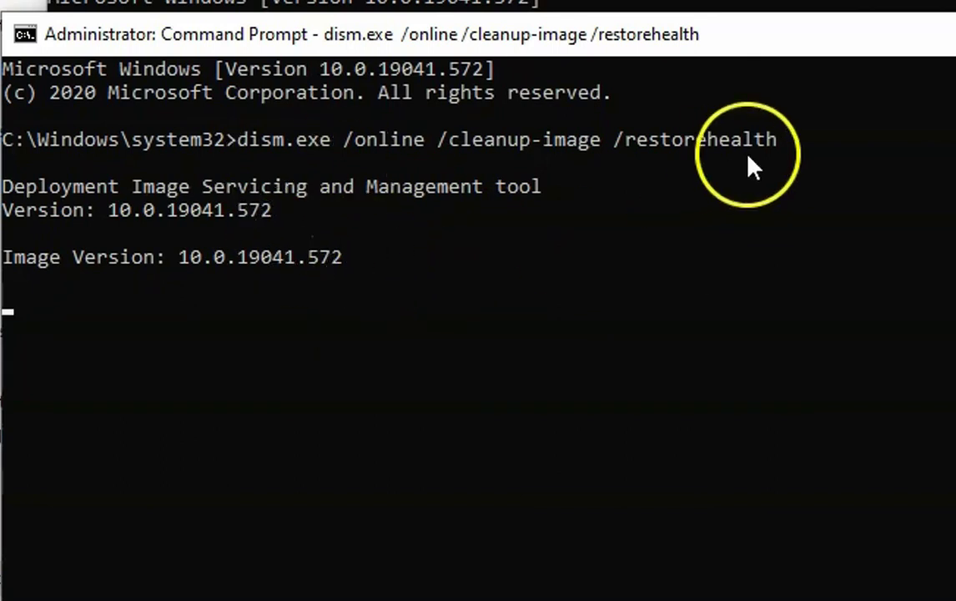
pyautogui.moveTo(722, 171)
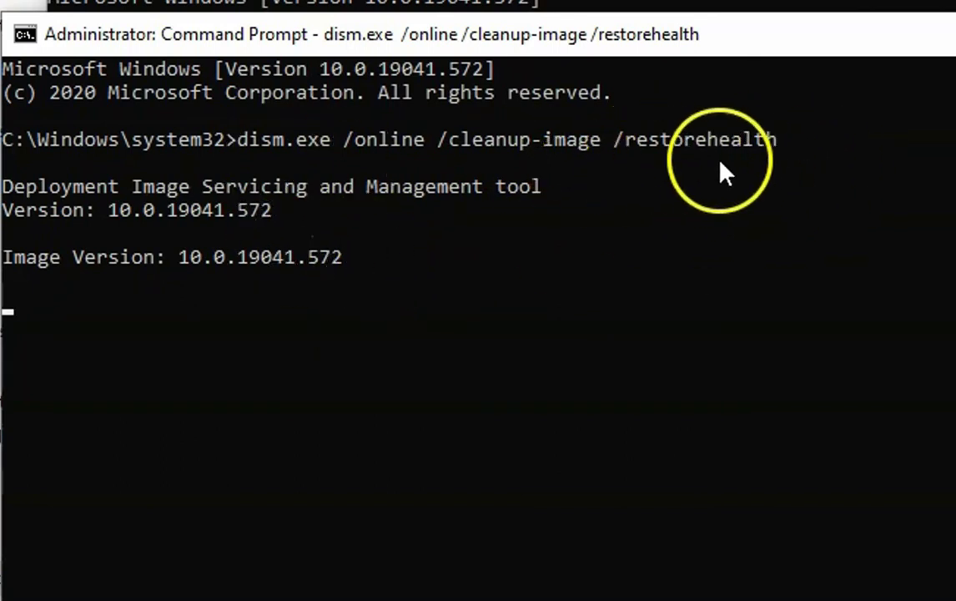
pyautogui.moveTo(697, 255)
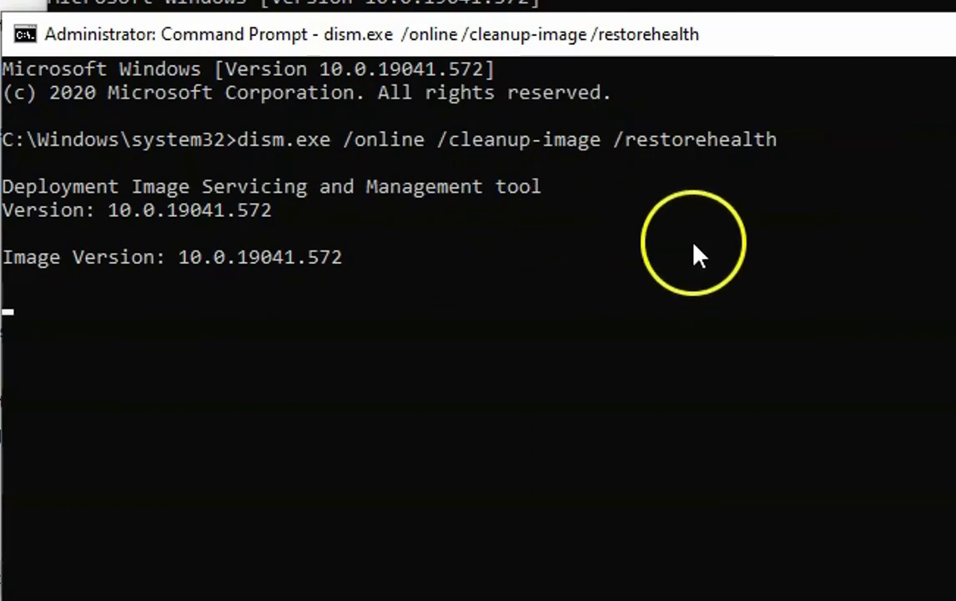
pyautogui.moveTo(763, 252)
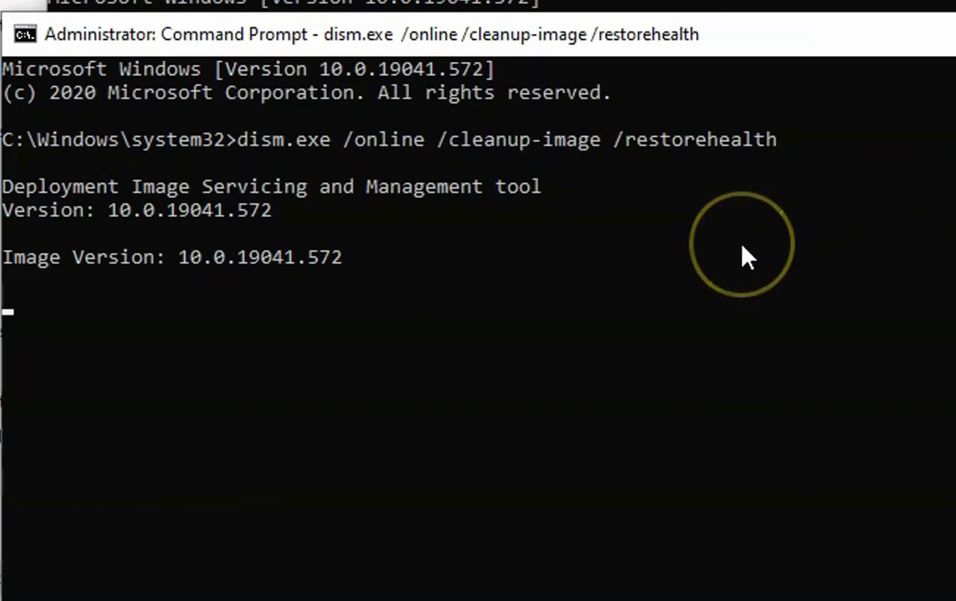
pyautogui.moveTo(745, 256)
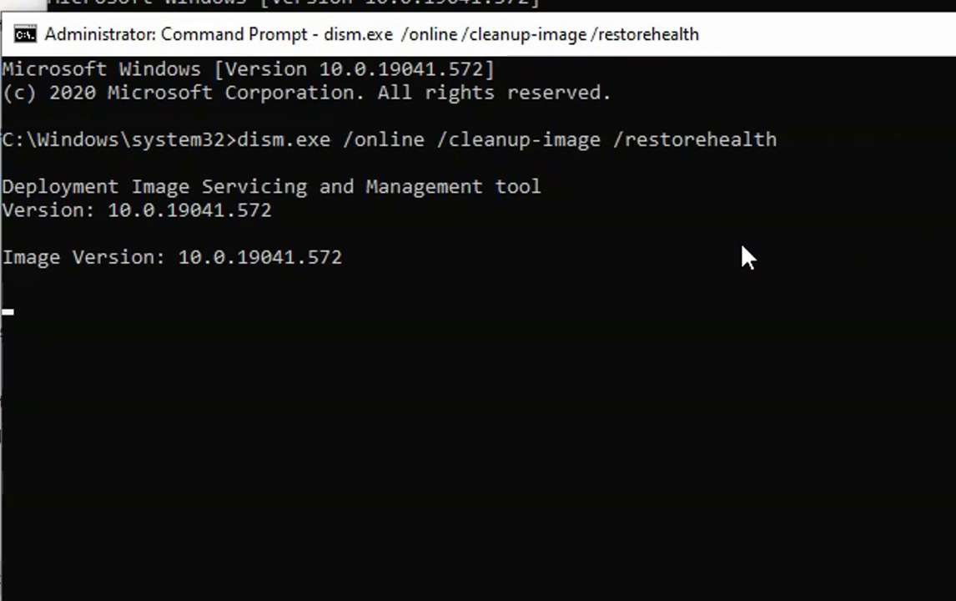
pyautogui.moveTo(424, 250)
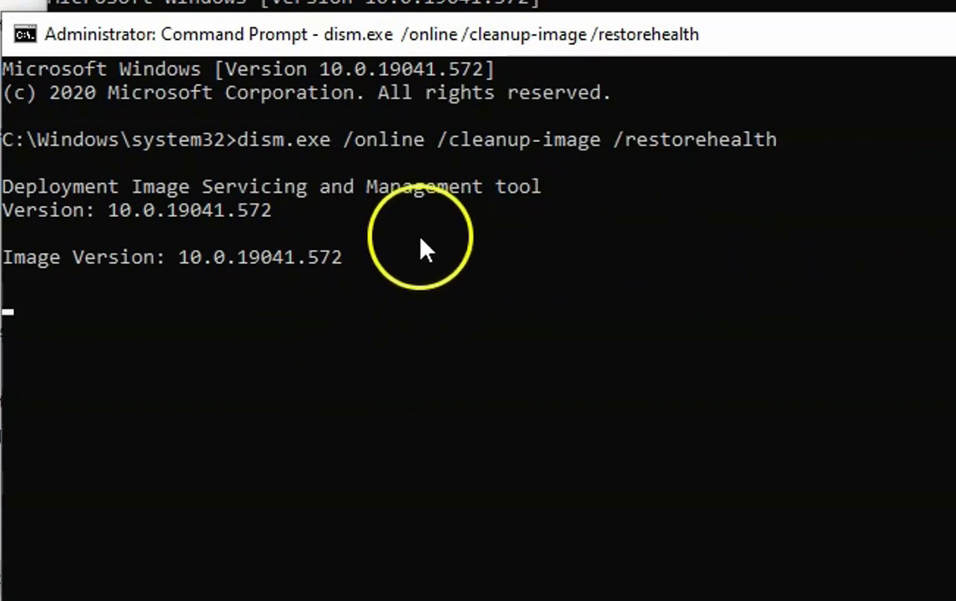